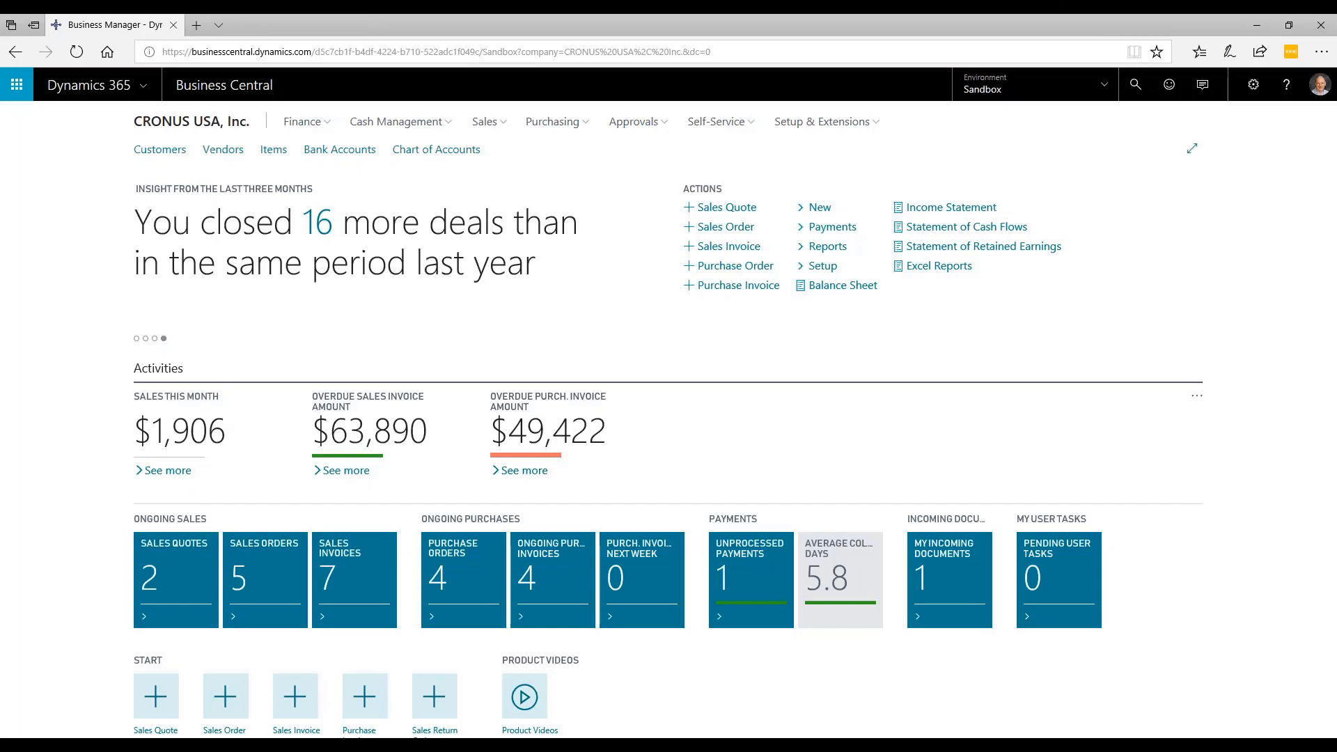
pyautogui.moveTo(414, 326)
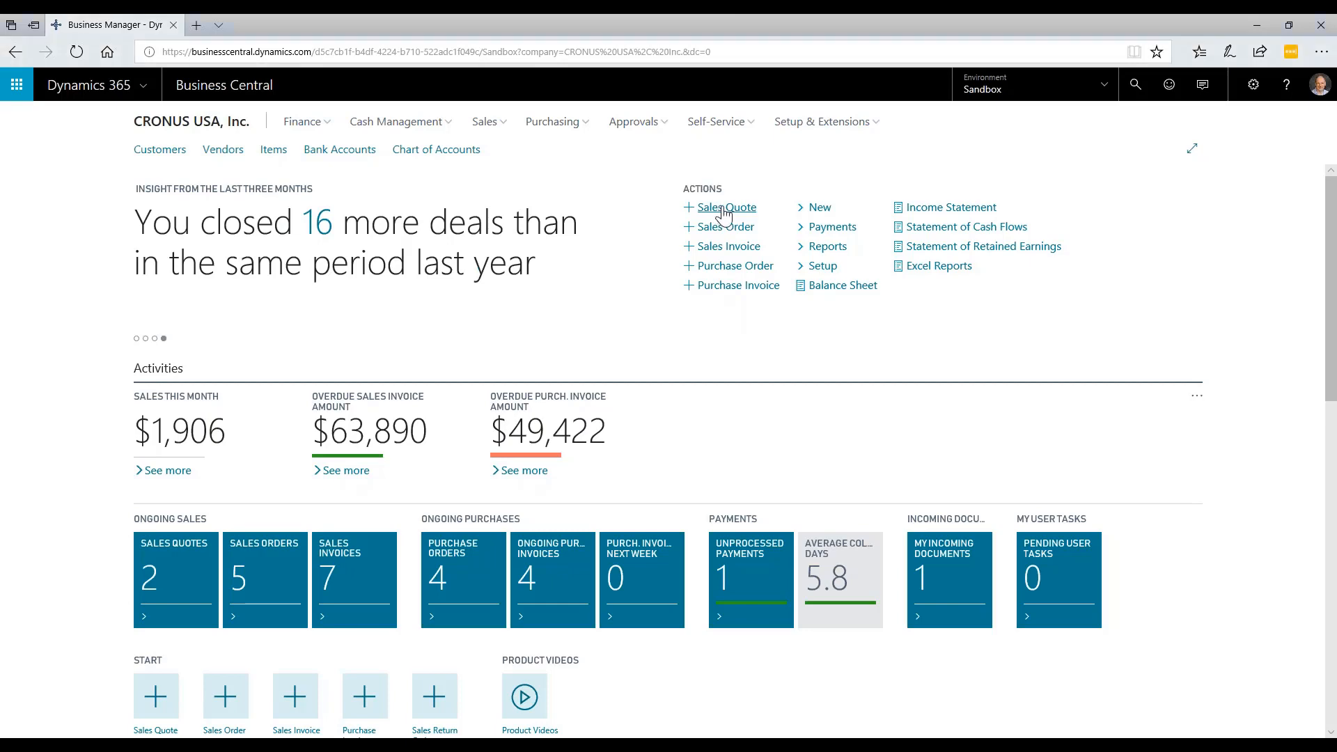
# - Create a sales quote and choose The Cannon Group PLC as the customer
pyautogui.click(725, 207)
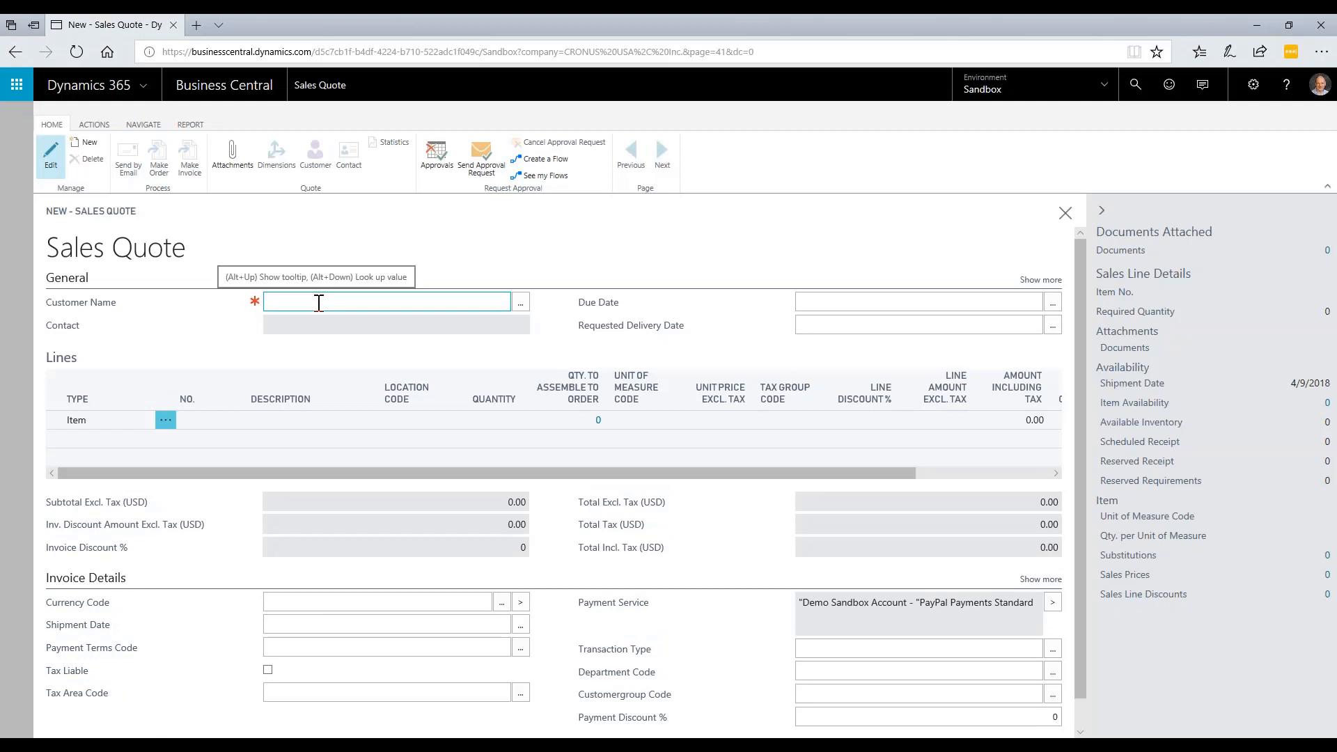
pyautogui.write('cann')
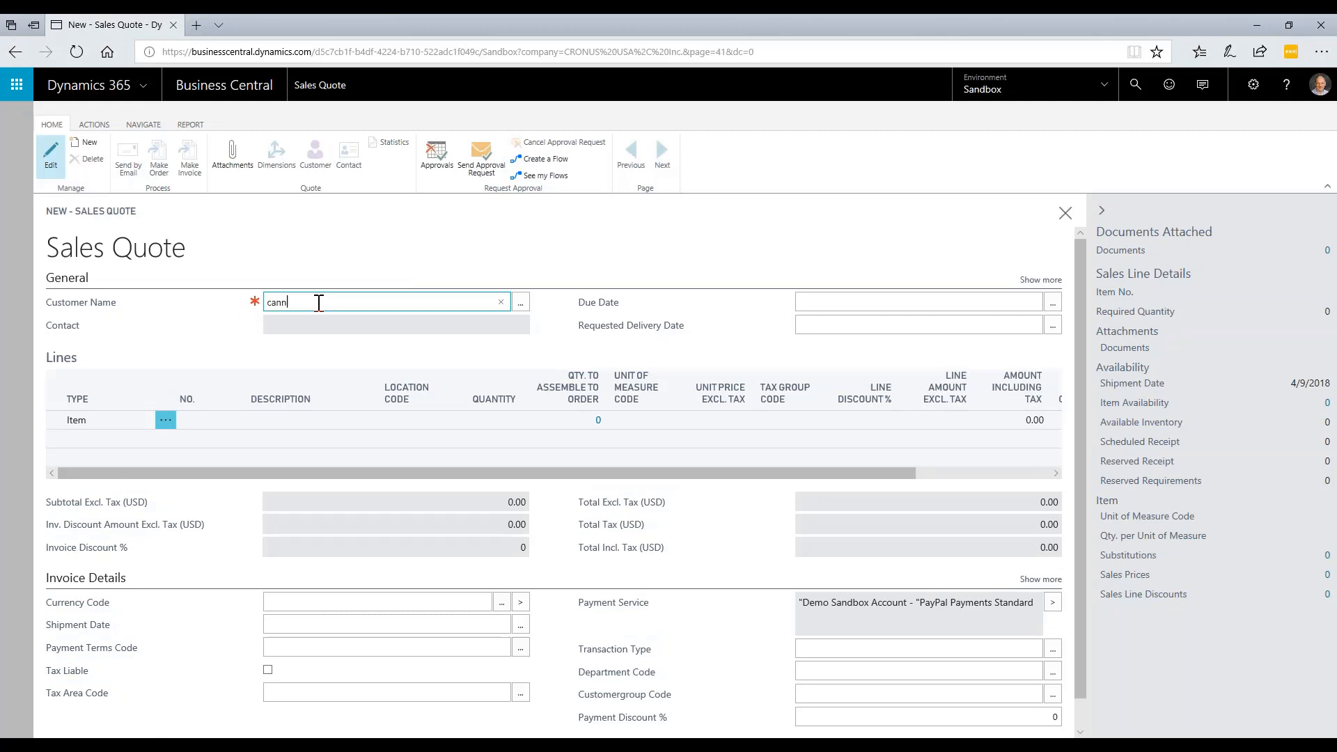
pyautogui.write('cann')
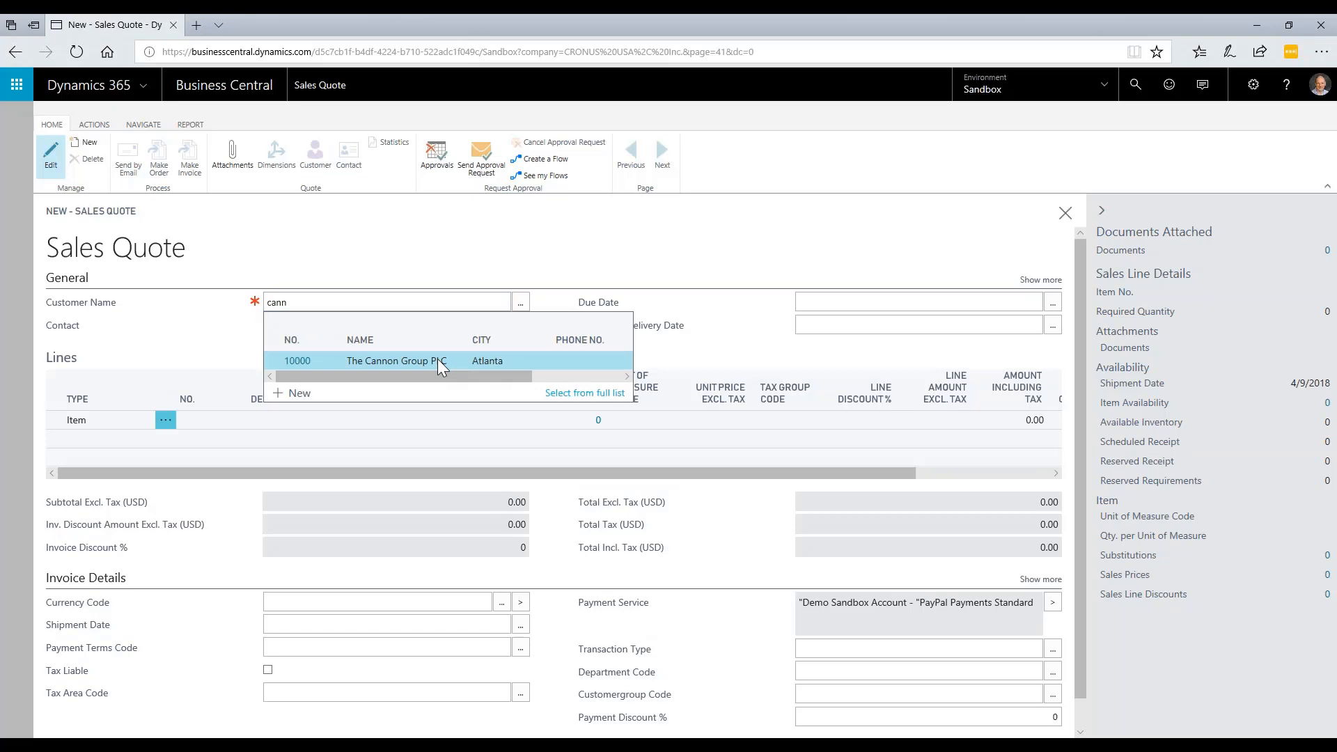
pyautogui.click(394, 360)
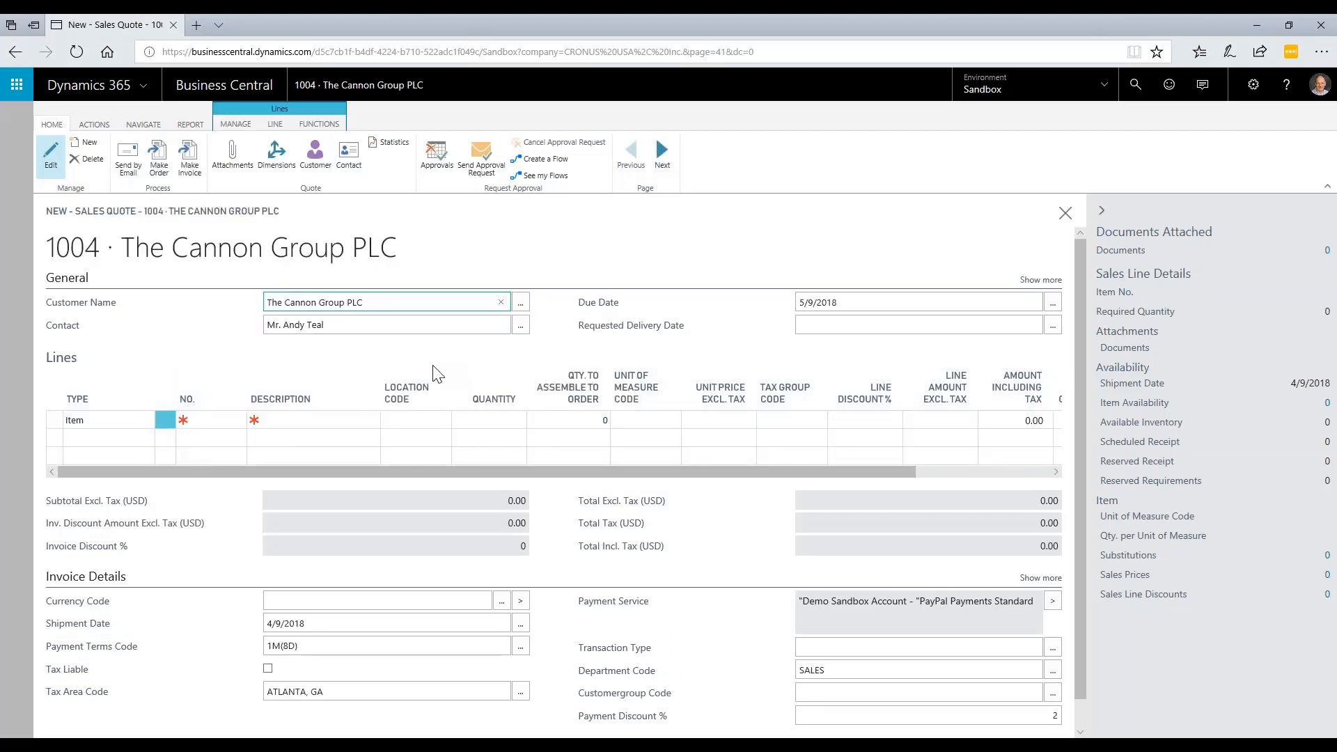
# - Add item 1000 Bicycle with quantity 3 as the quote's first line
pyautogui.click(209, 419)
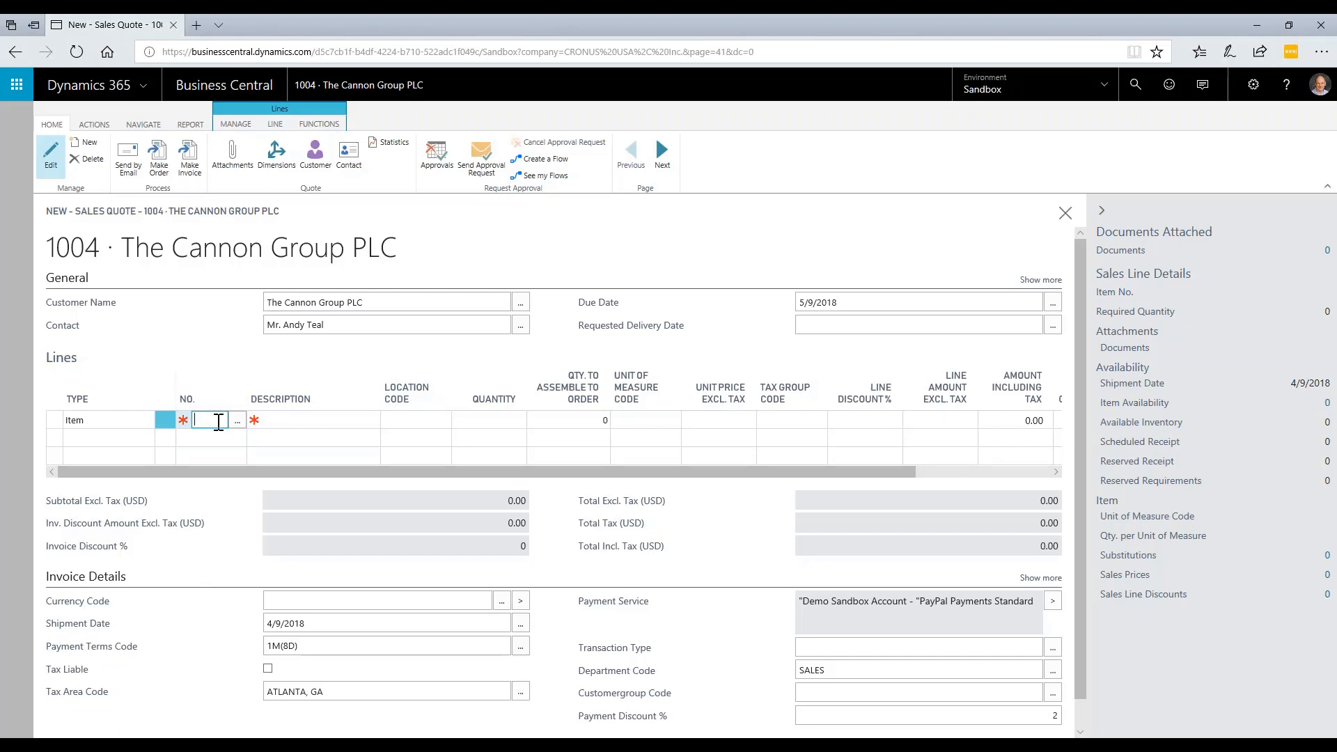
pyautogui.write('b')
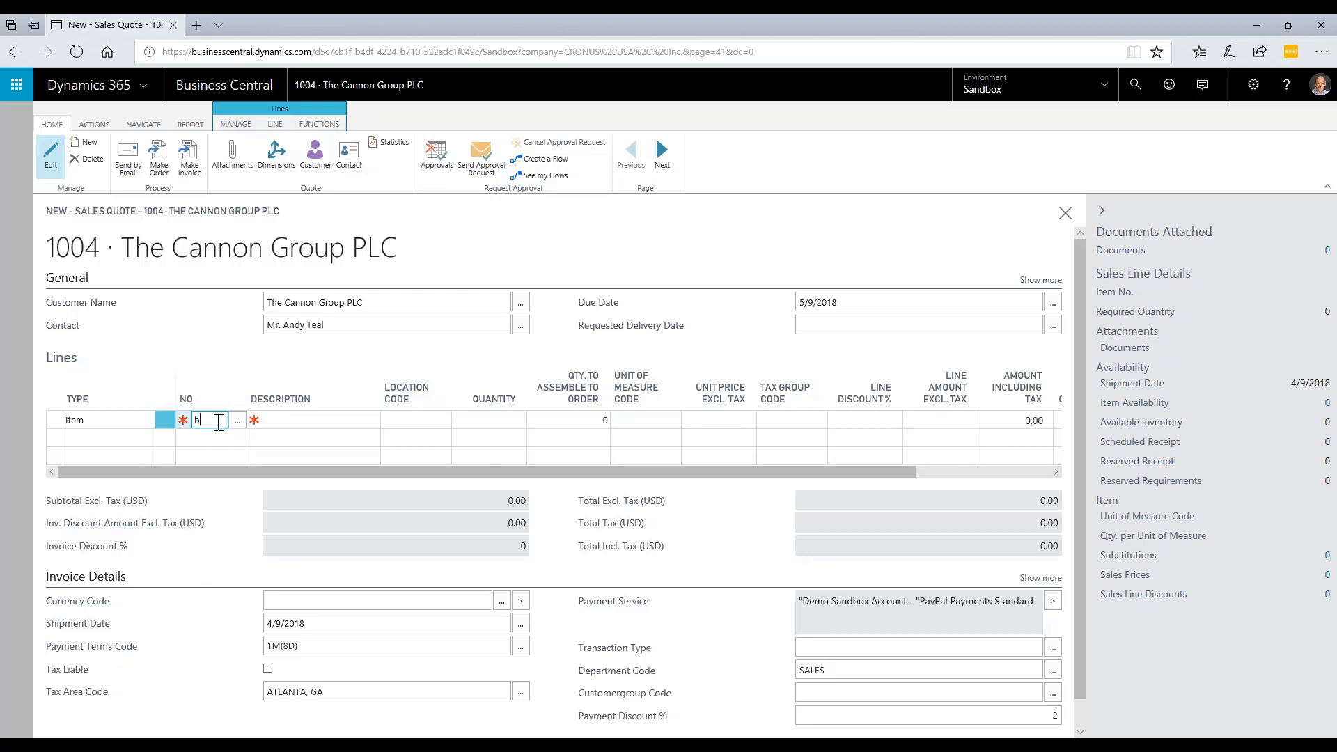
pyautogui.write('ic')
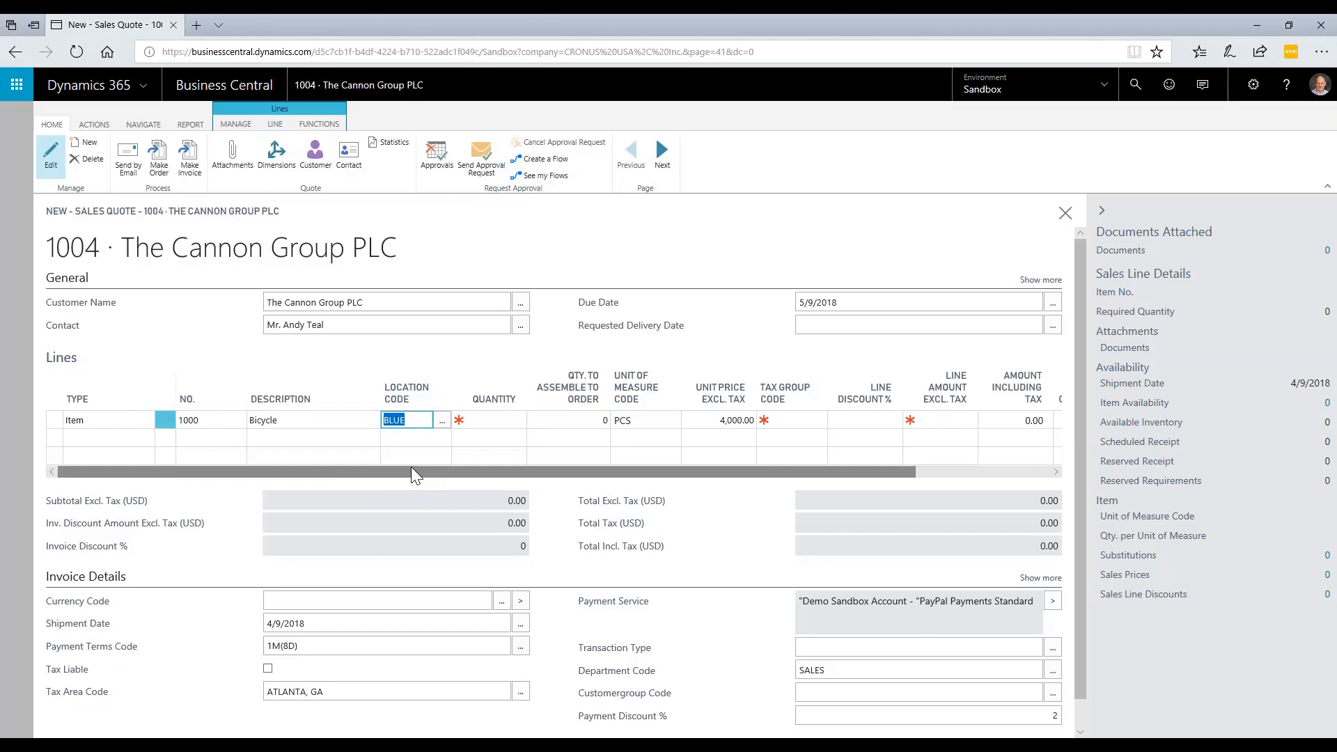
pyautogui.write('3')
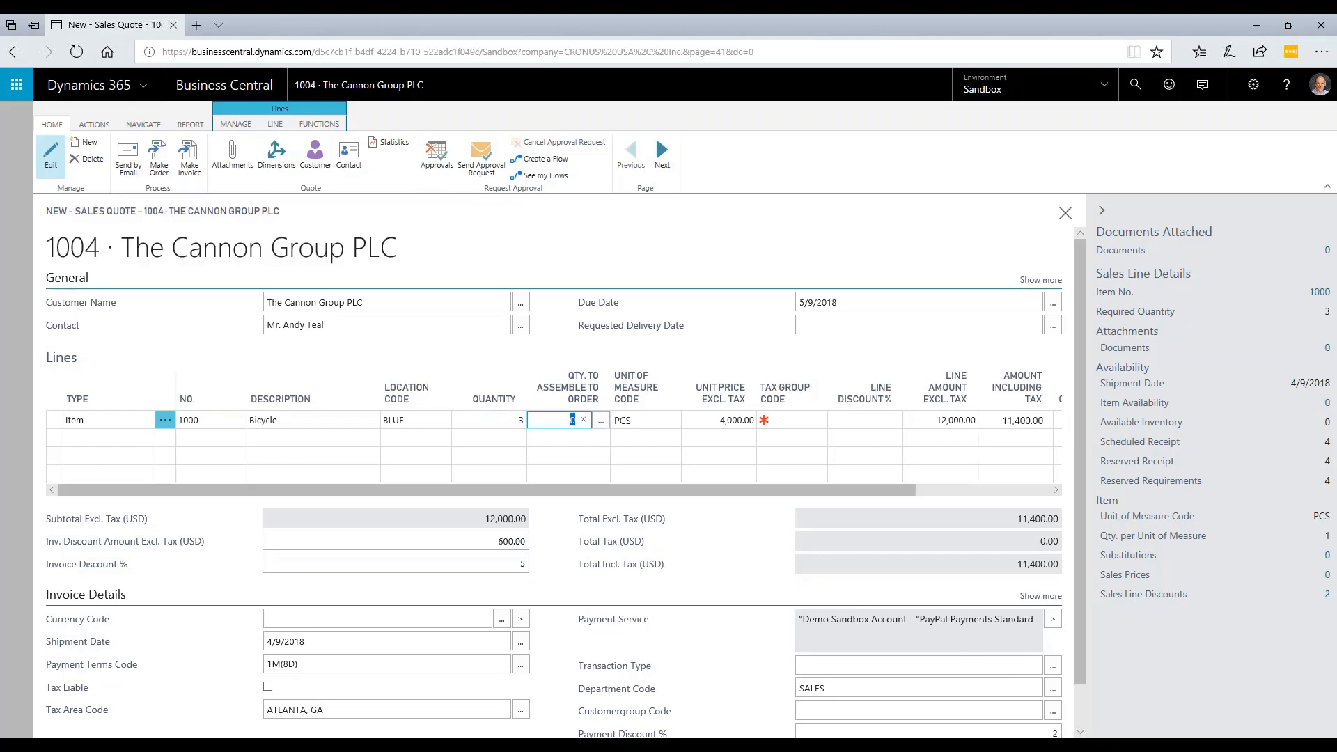
pyautogui.moveTo(127, 158)
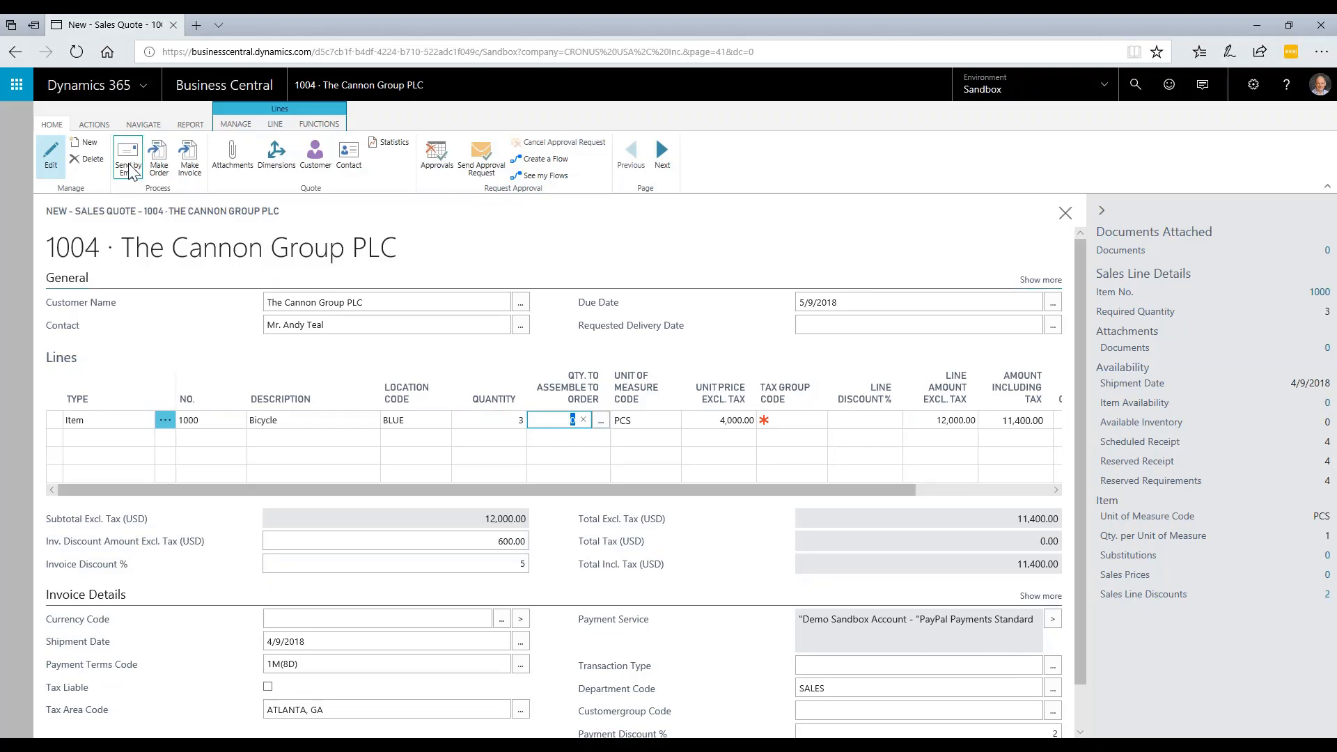
pyautogui.moveTo(126, 157)
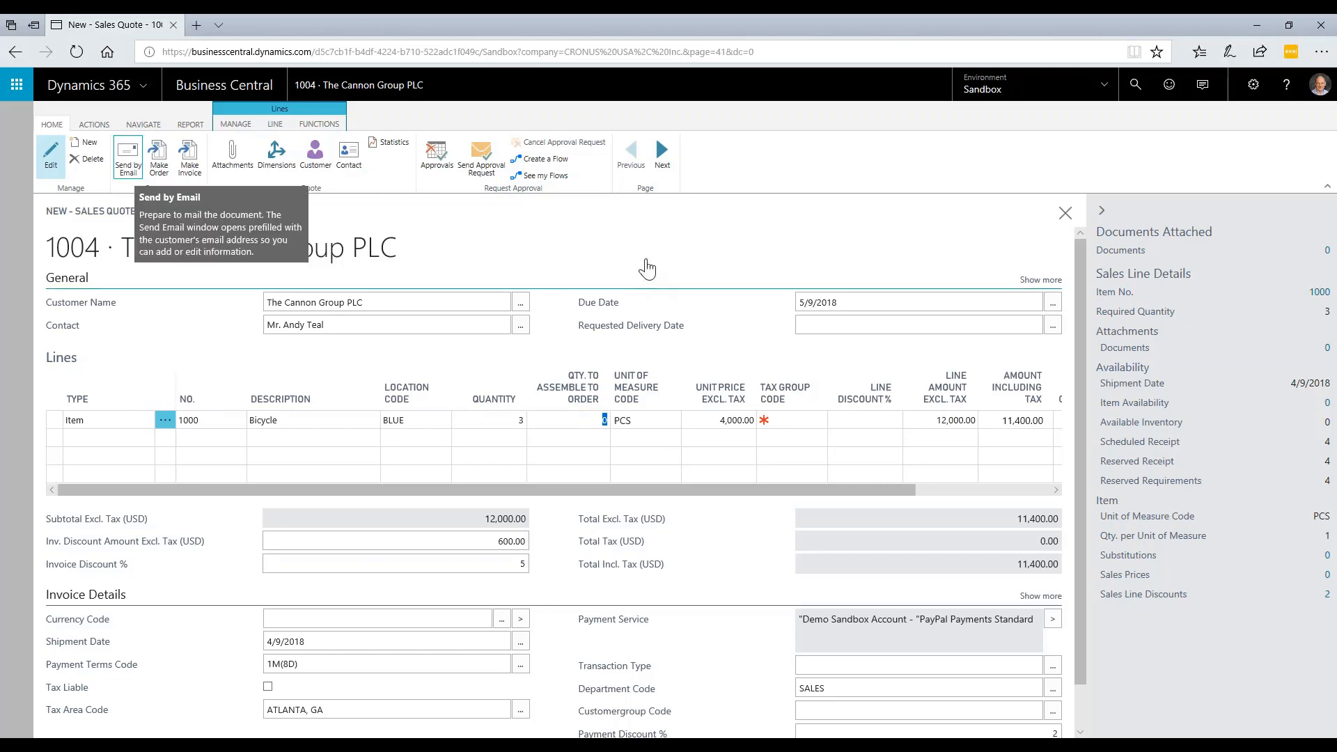
pyautogui.click(127, 156)
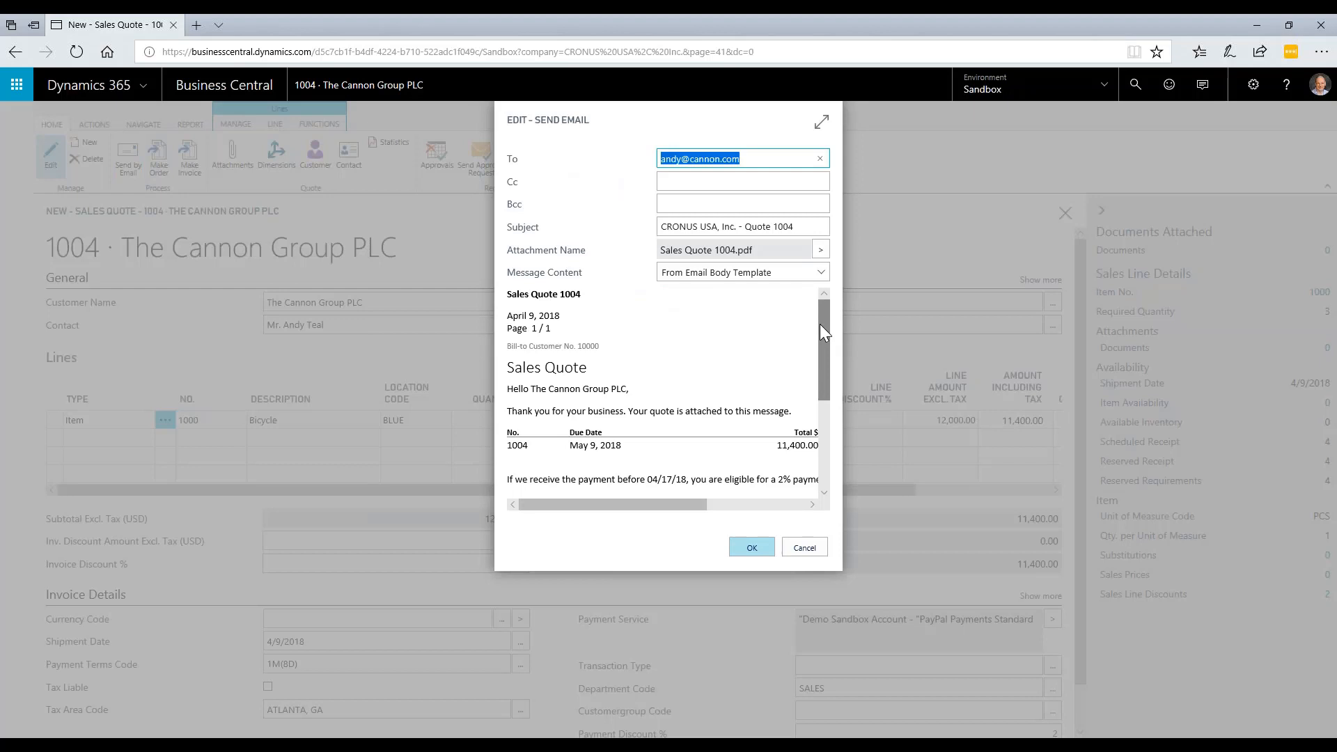
pyautogui.moveTo(752, 266)
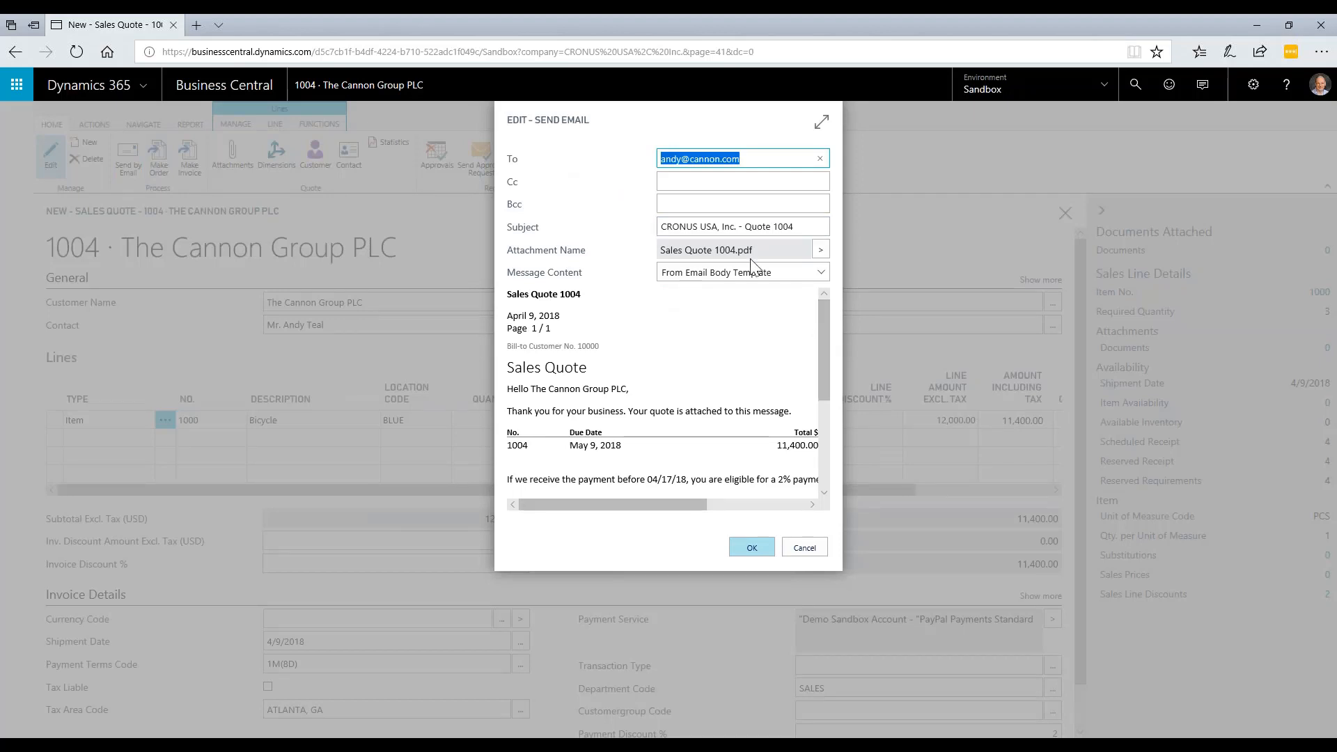
pyautogui.scroll(-3)
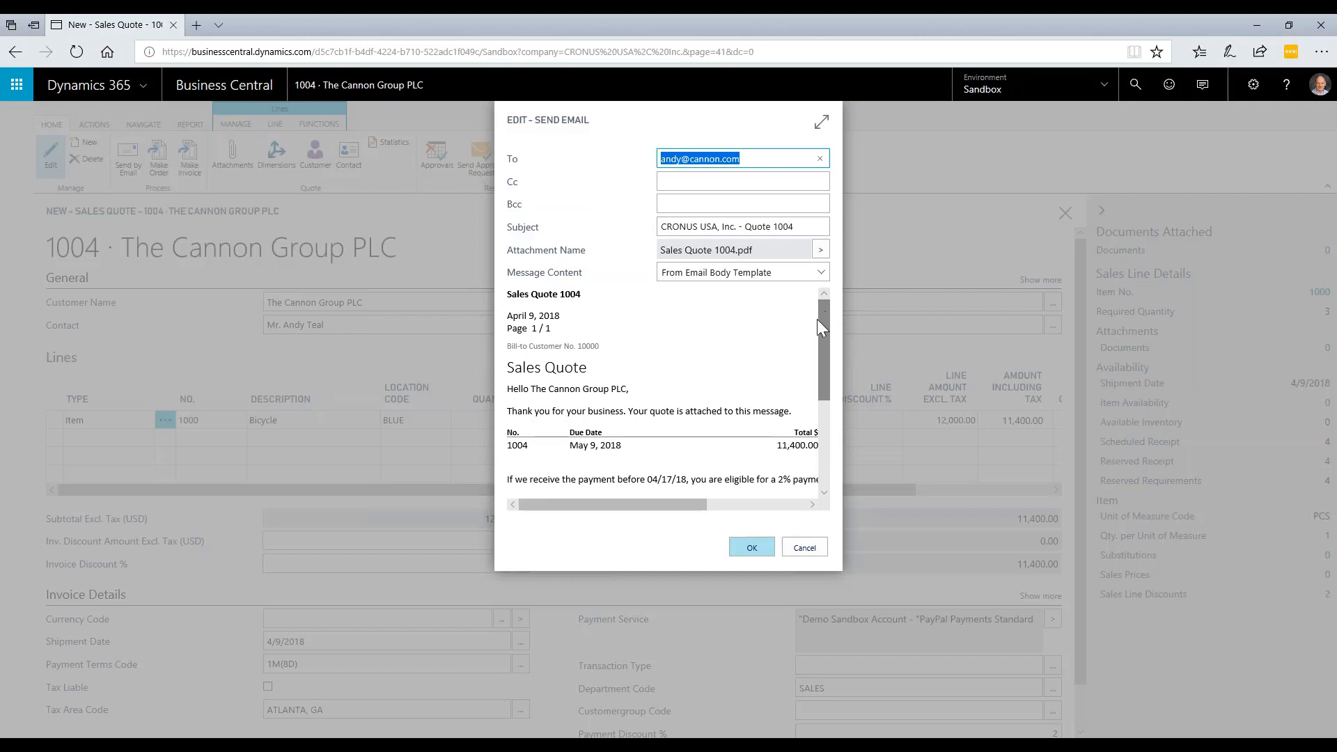
pyautogui.moveTo(832, 473)
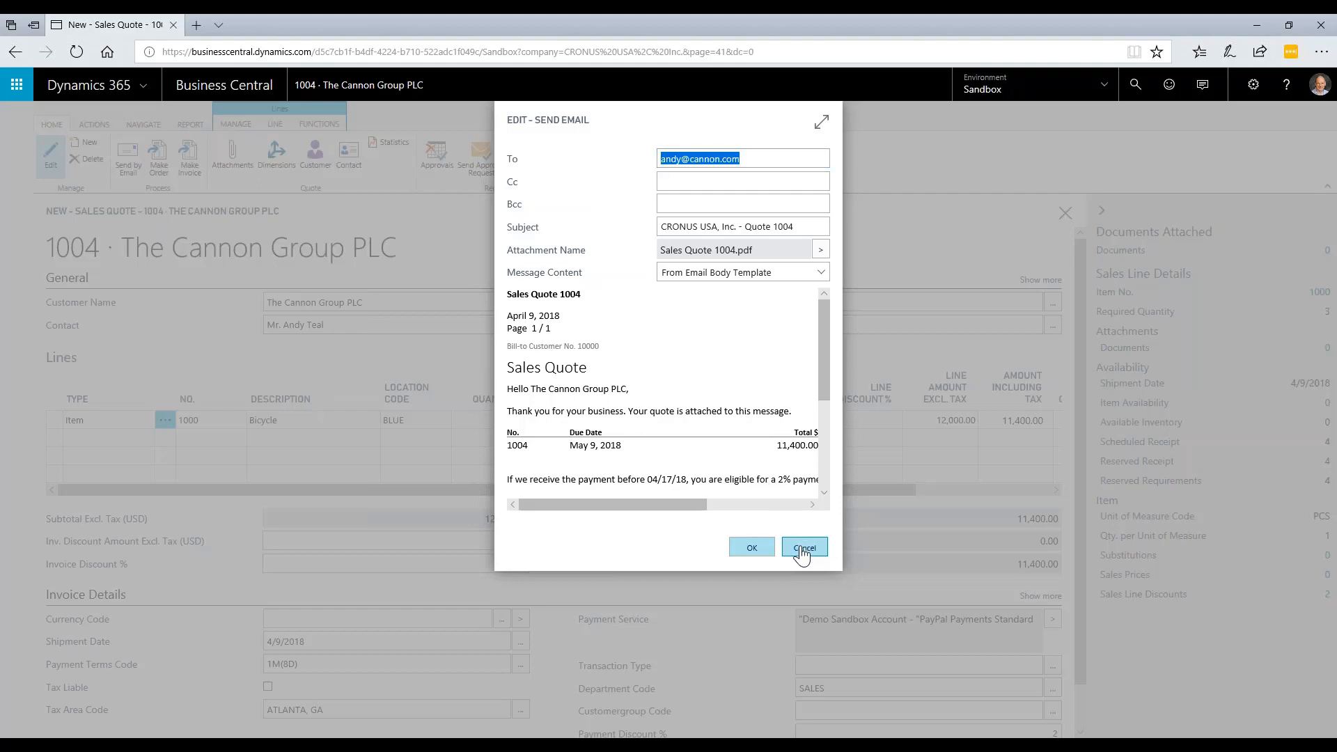
pyautogui.click(802, 546)
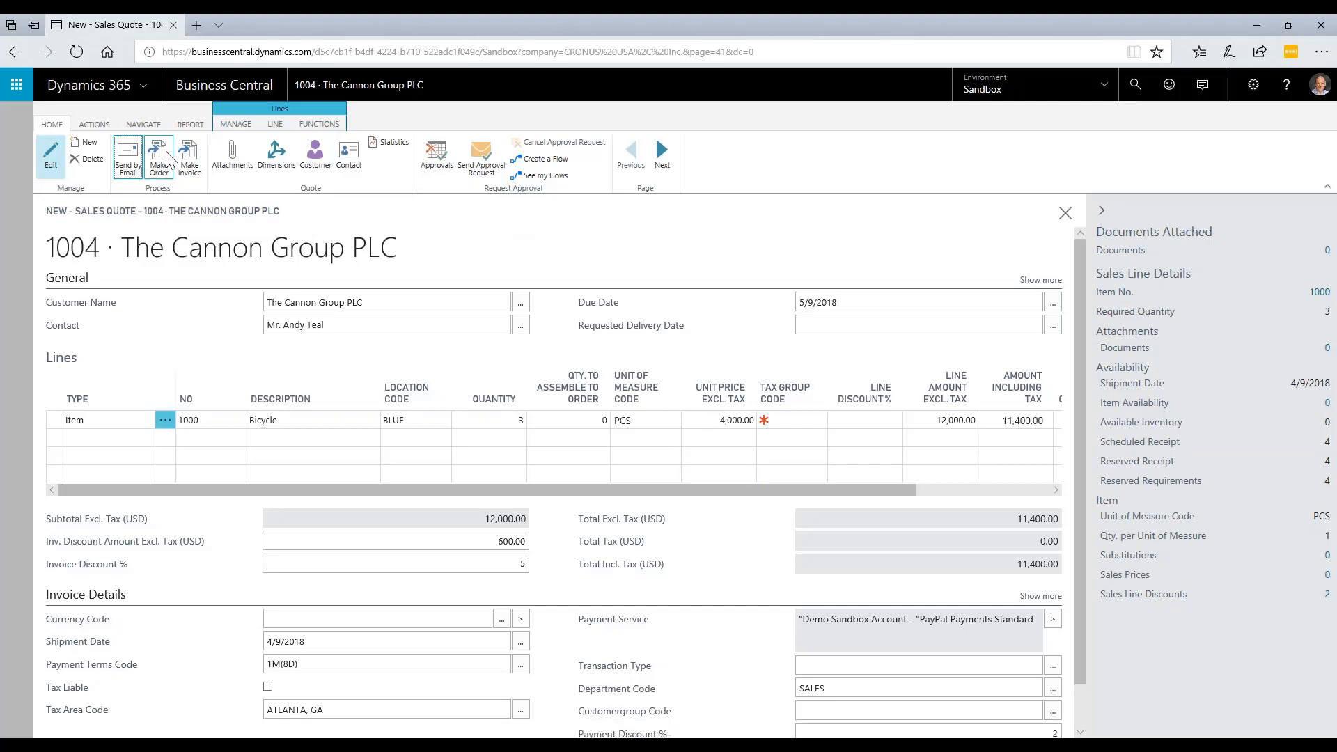
pyautogui.moveTo(159, 157)
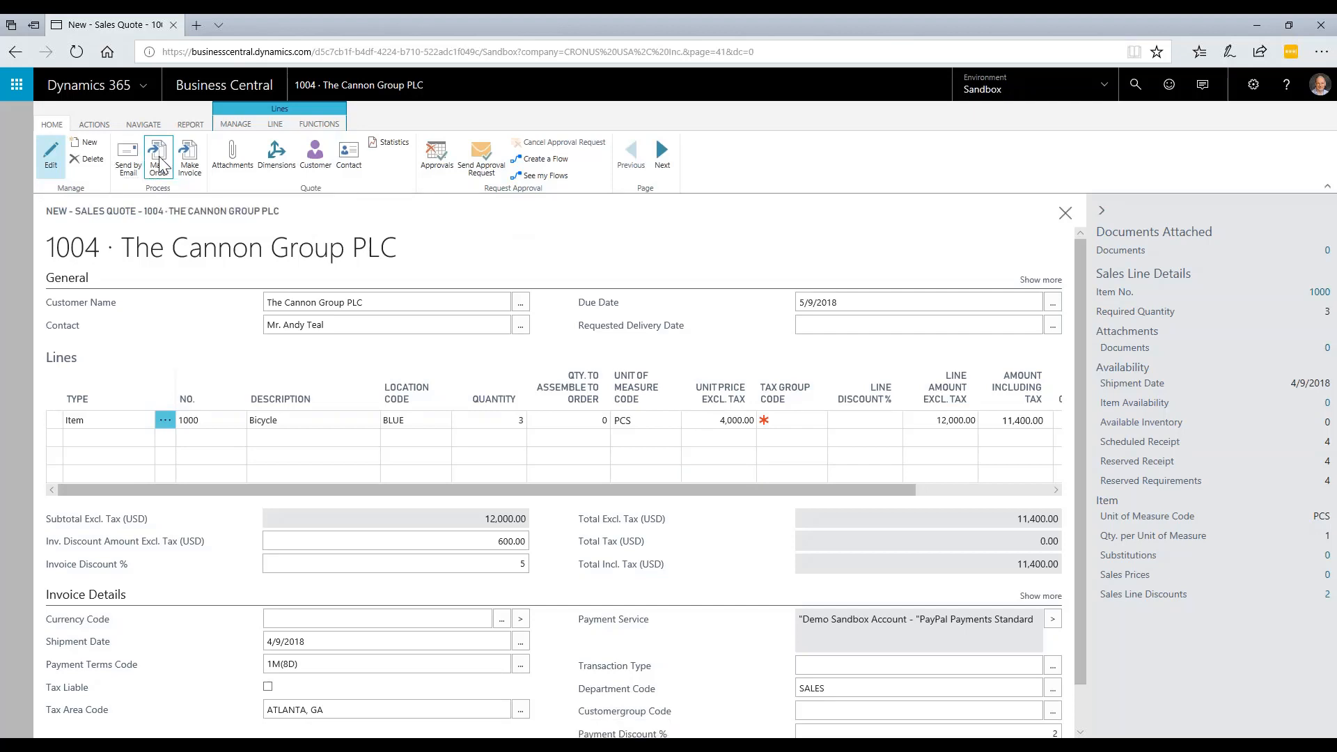
# - Make Order from quote 1004 and open the resulting sales order 1004
pyautogui.click(157, 156)
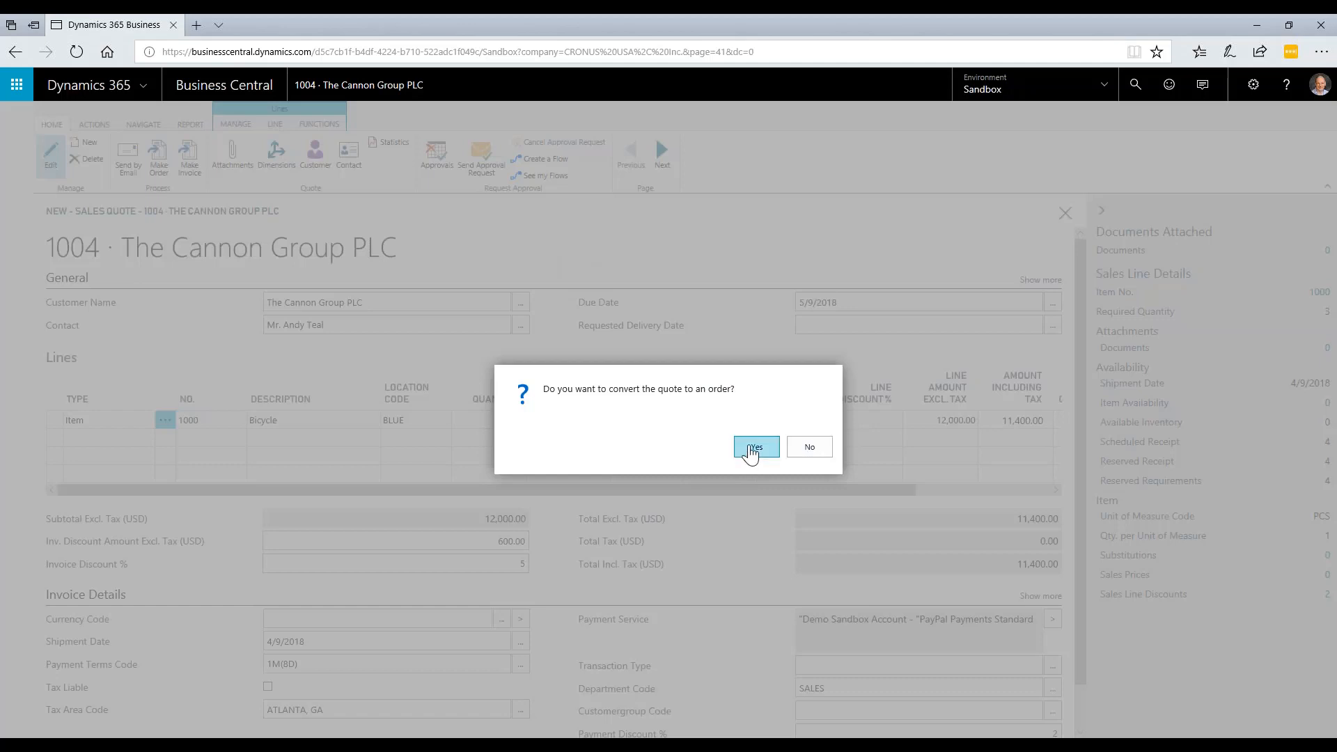
pyautogui.click(754, 448)
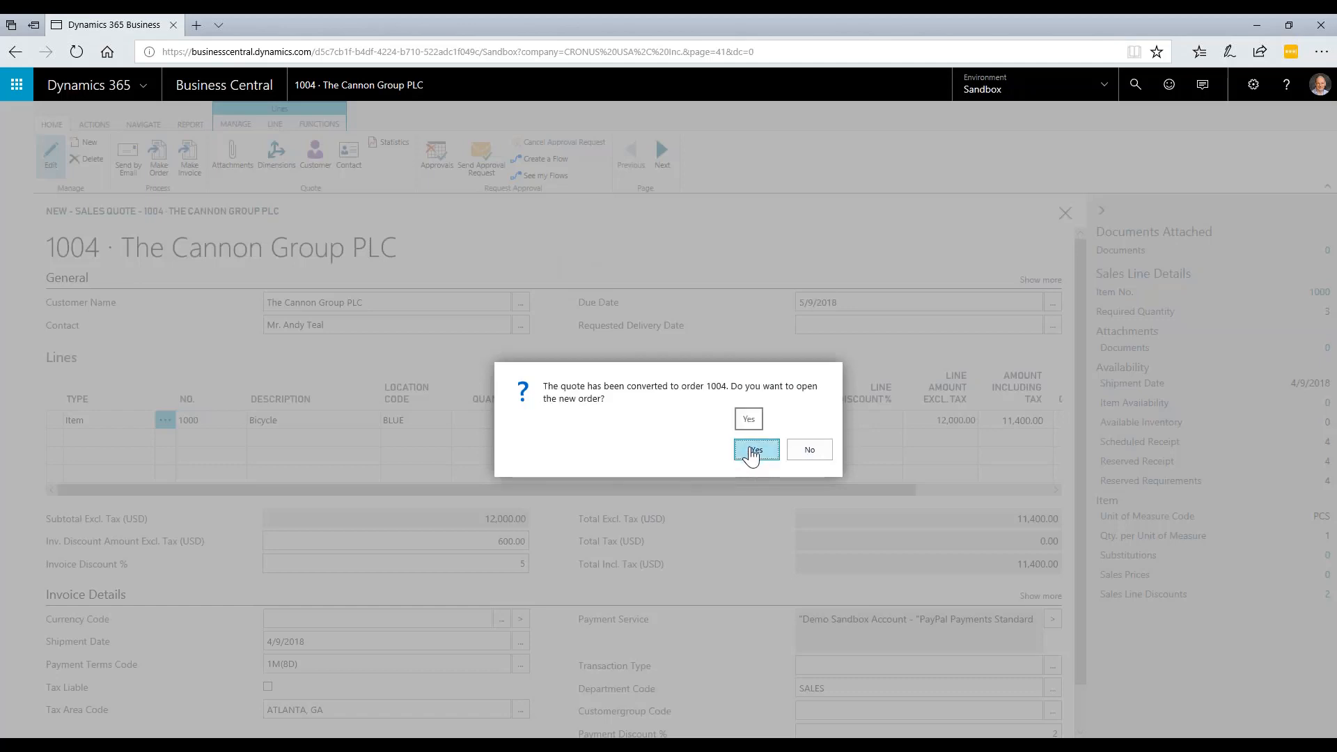
pyautogui.click(808, 450)
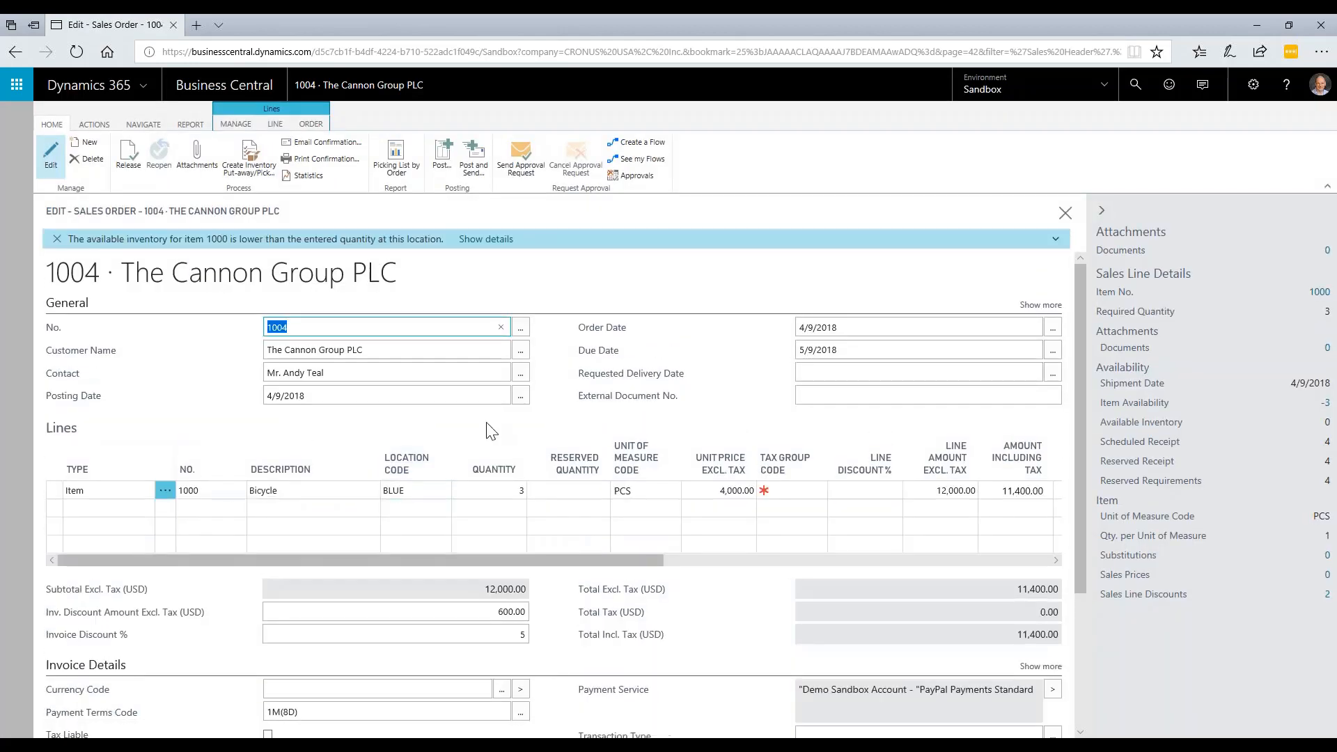
pyautogui.moveTo(635, 458)
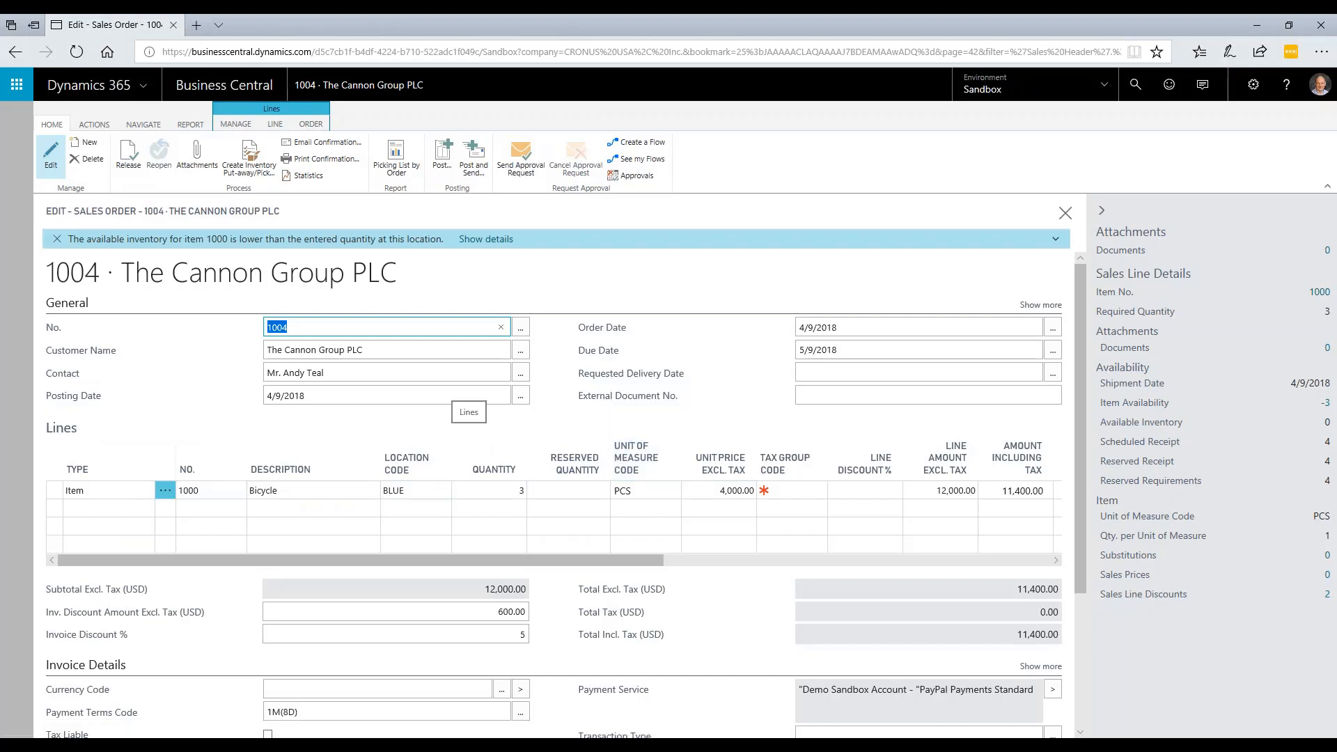
pyautogui.moveTo(468, 442)
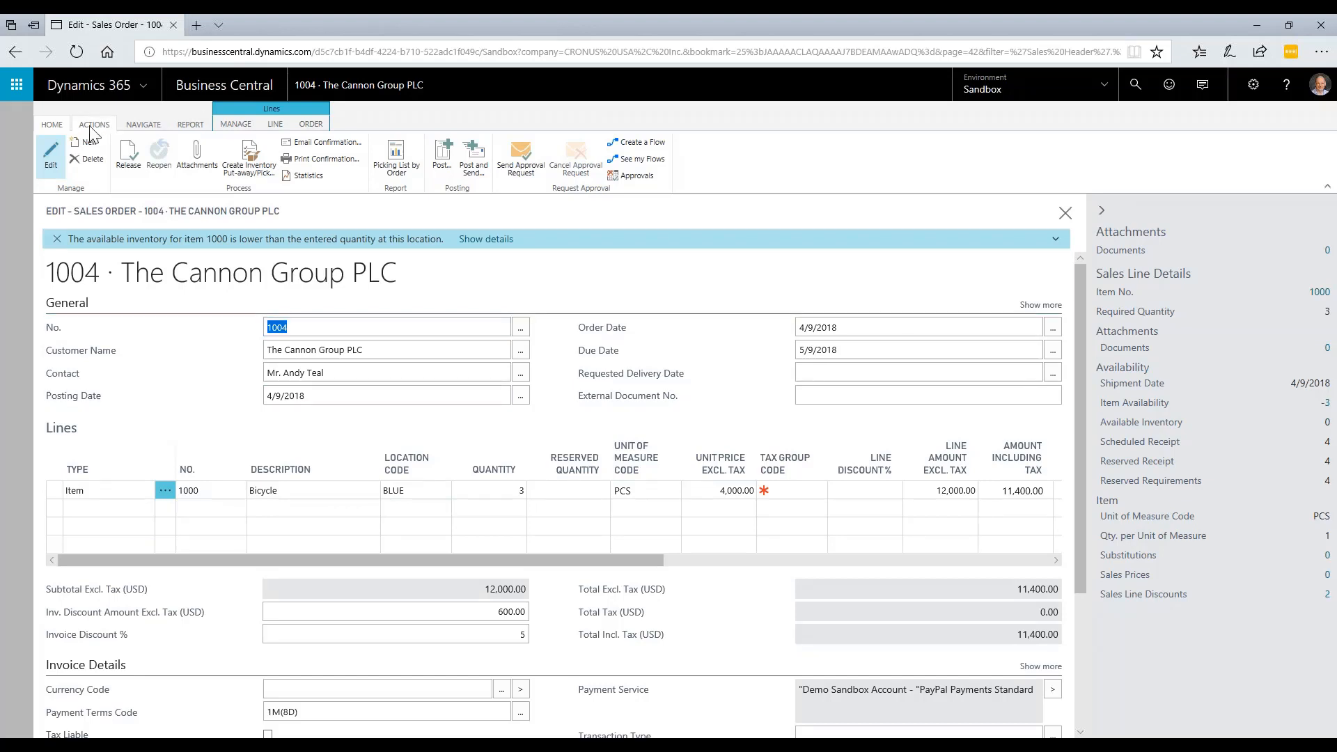
# - Show the Actions ribbon of sales order 1004
pyautogui.click(93, 124)
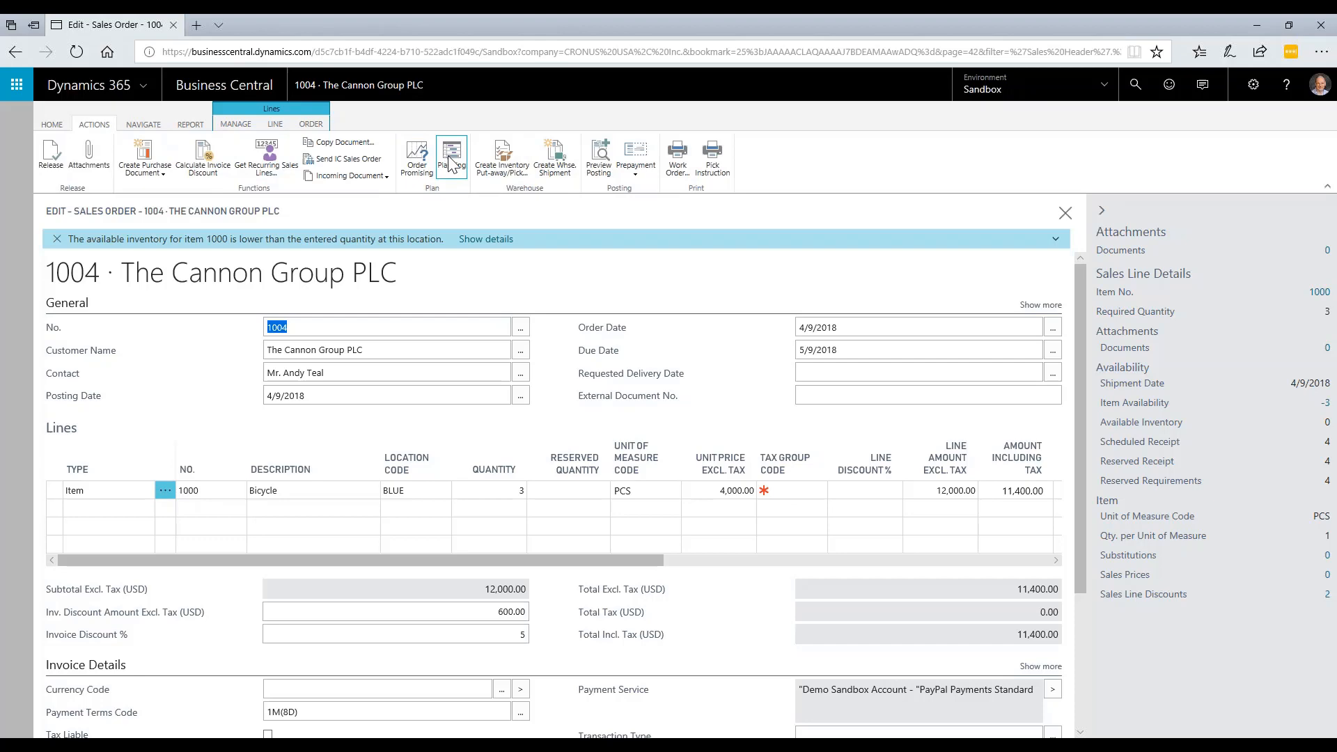
# - From Planning, create a Released production order for the Bicycle demand
pyautogui.click(451, 157)
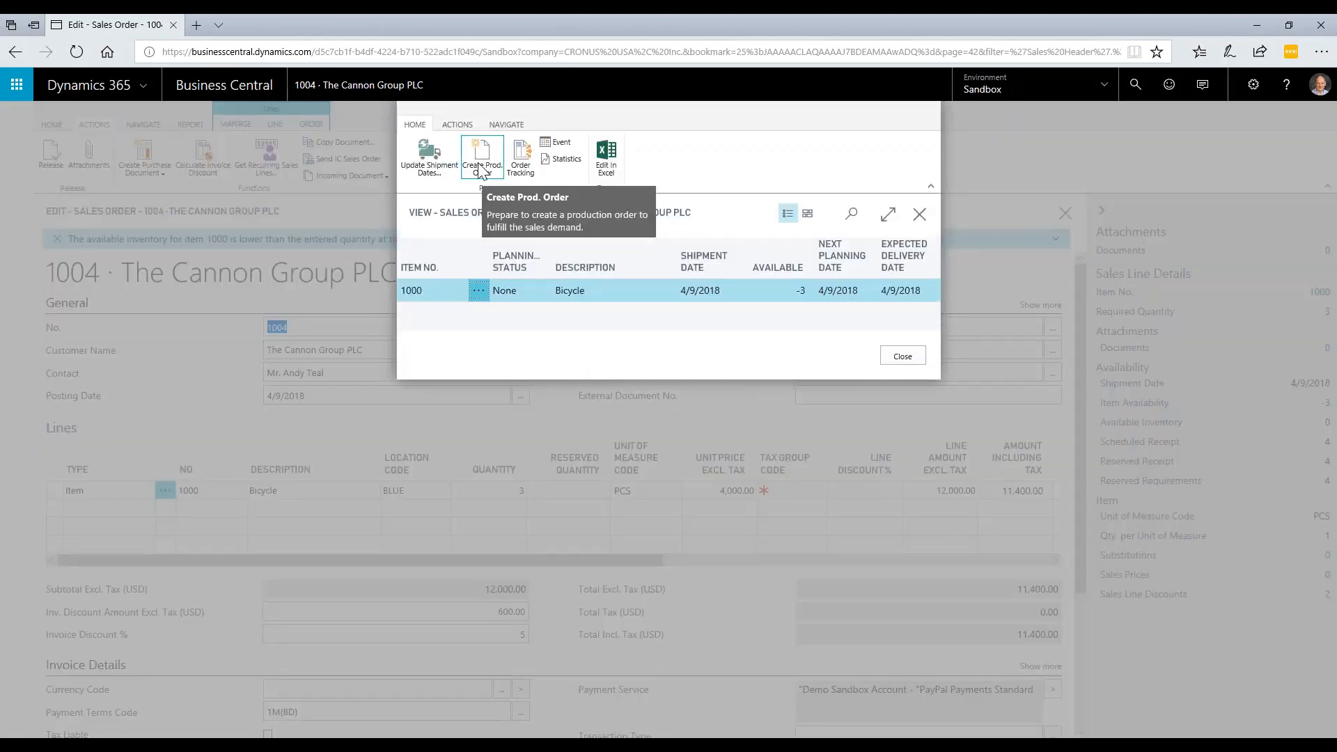
pyautogui.click(481, 157)
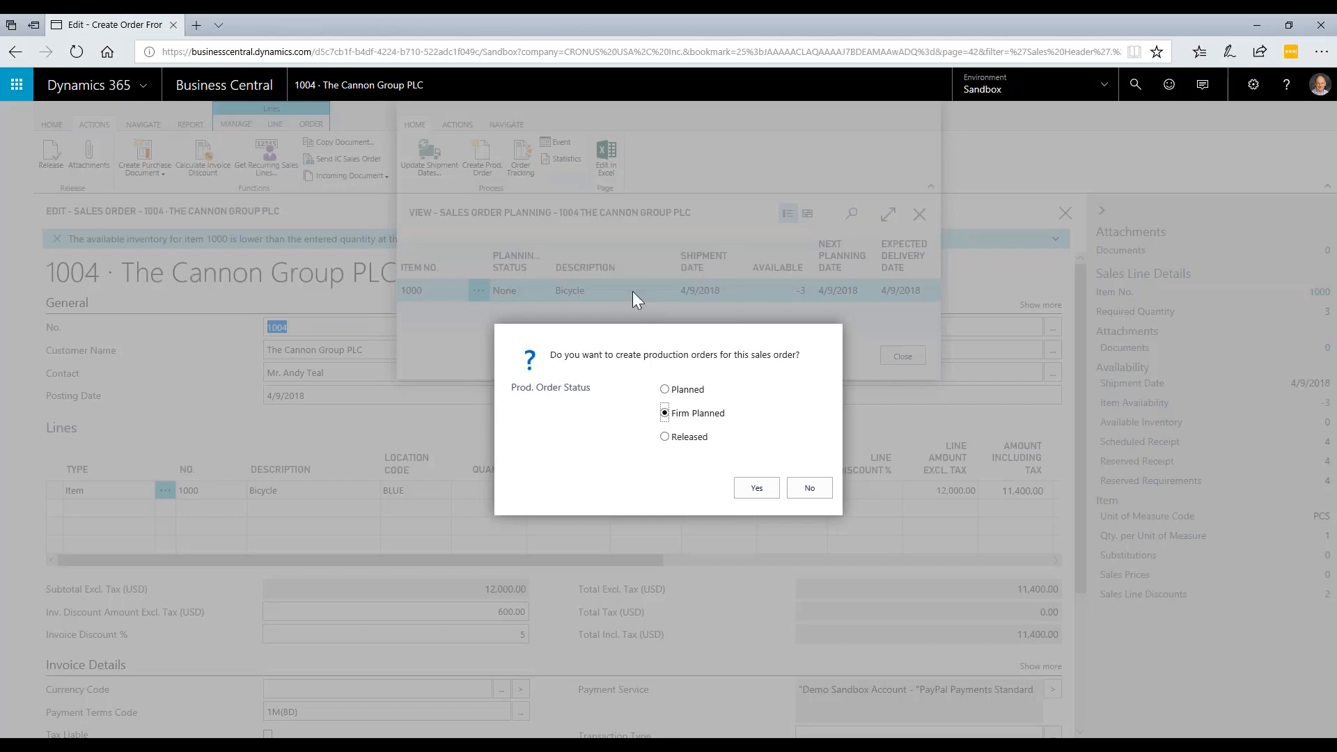
pyautogui.moveTo(719, 435)
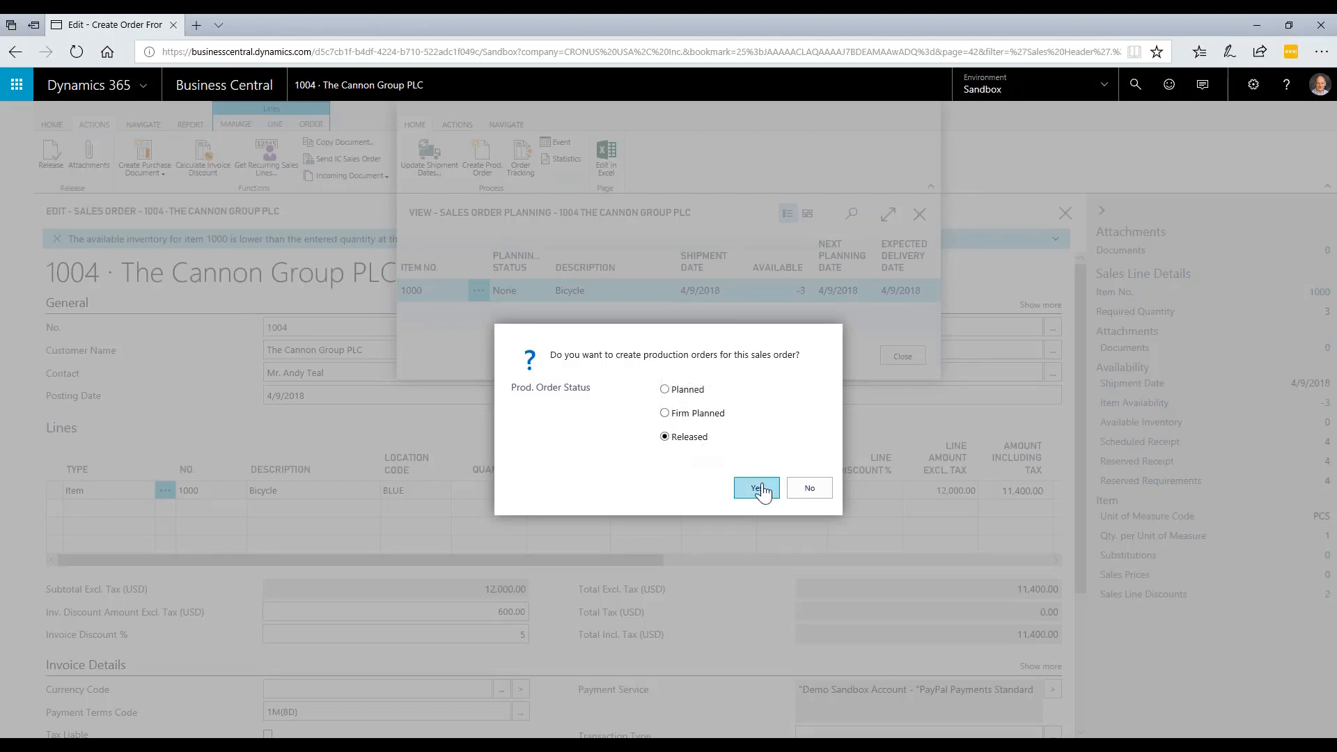
pyautogui.moveTo(756, 487)
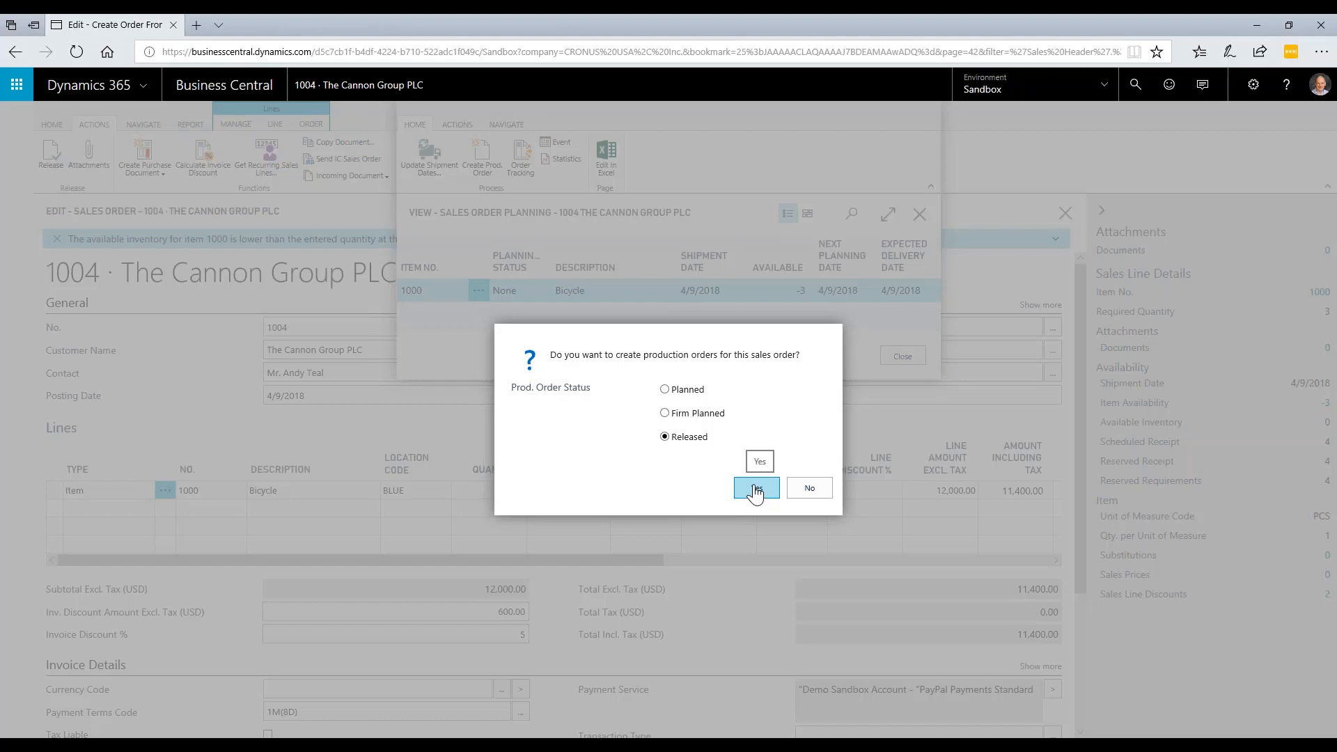
pyautogui.click(757, 488)
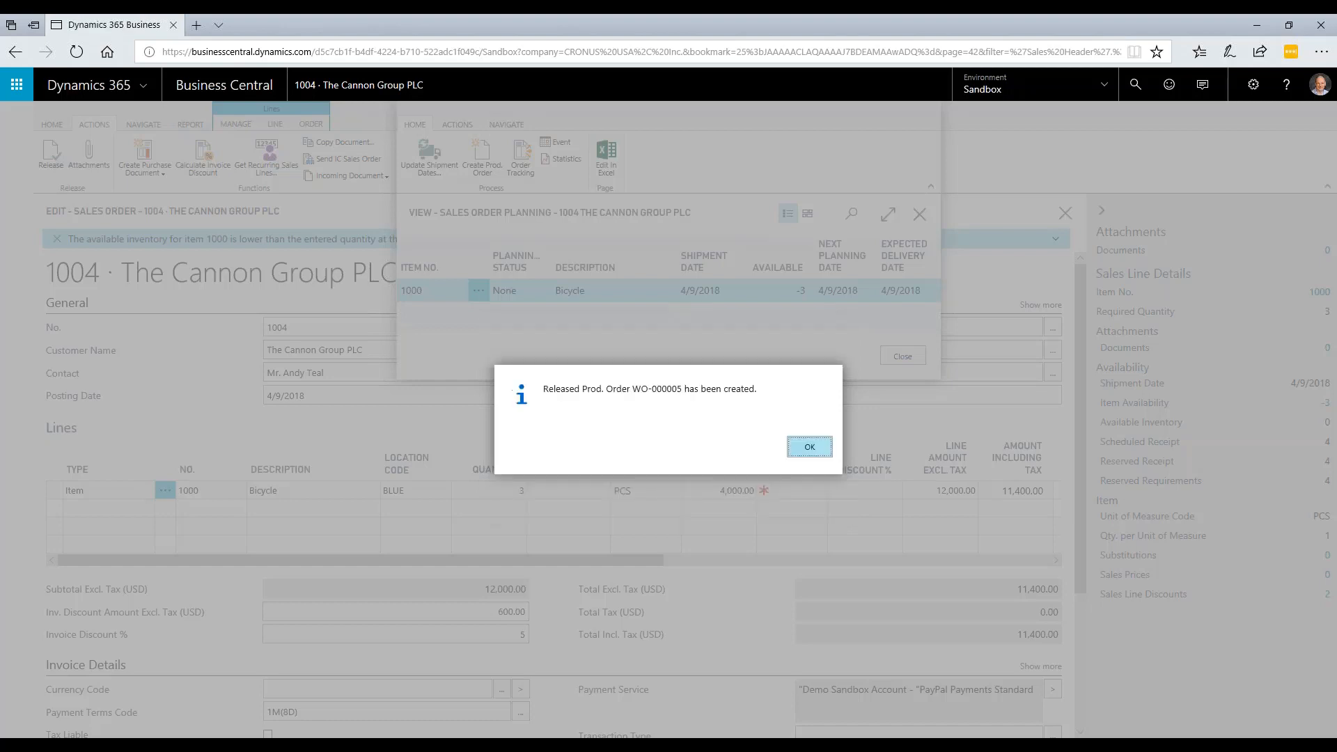
pyautogui.moveTo(809, 450)
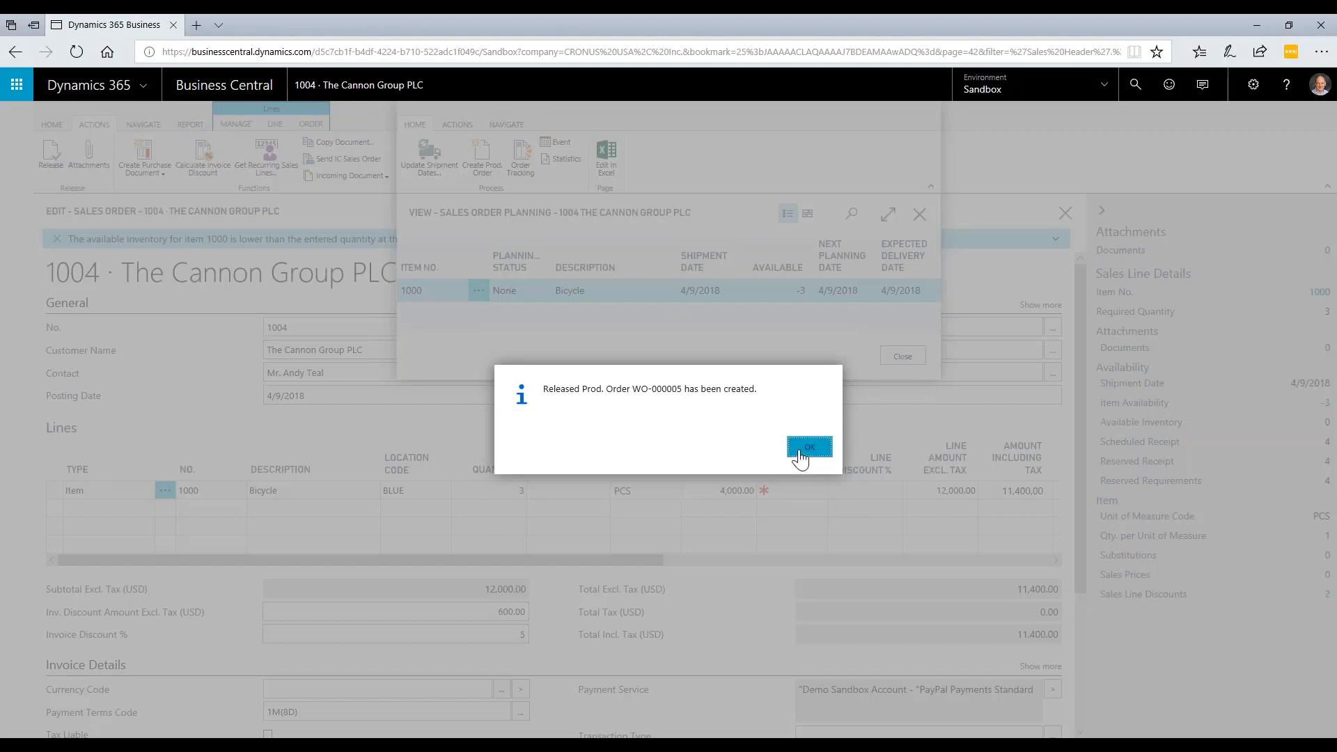
# - Acknowledge that released production order WO-000005 has been created
pyautogui.click(808, 448)
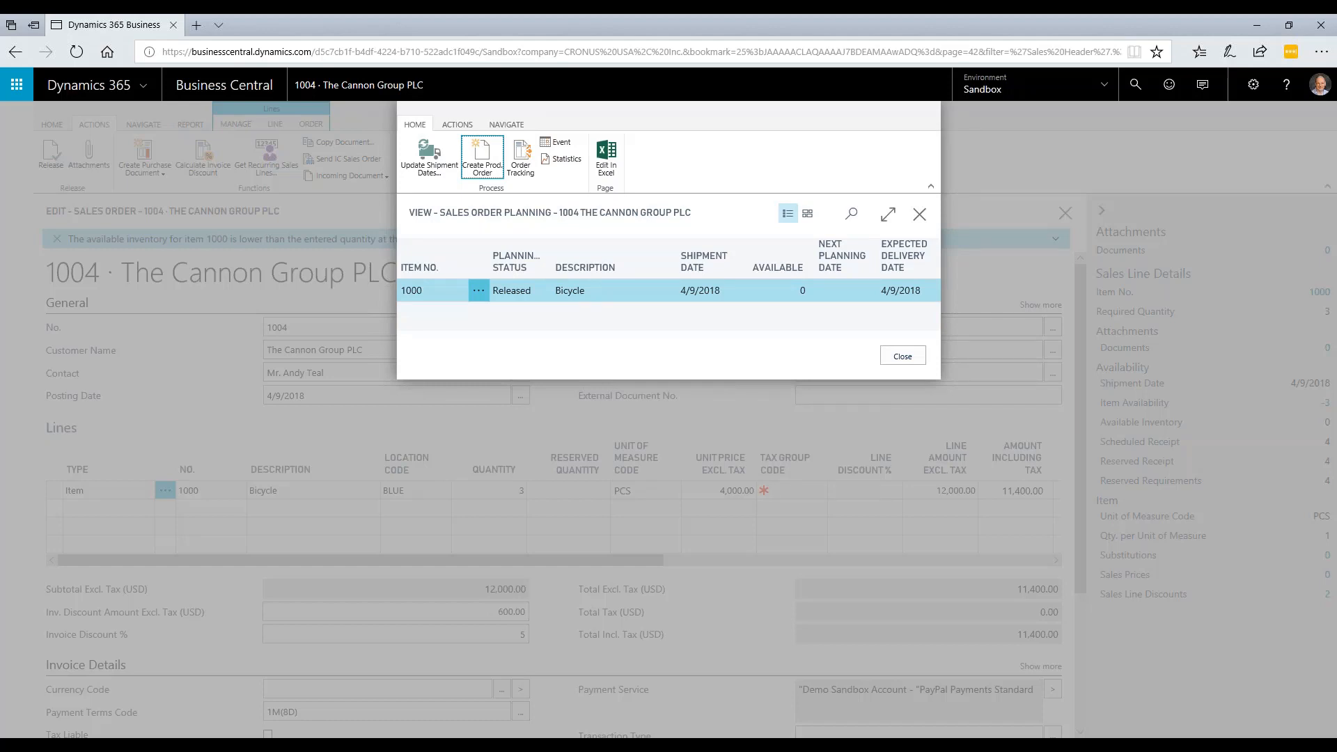
pyautogui.moveTo(535, 189)
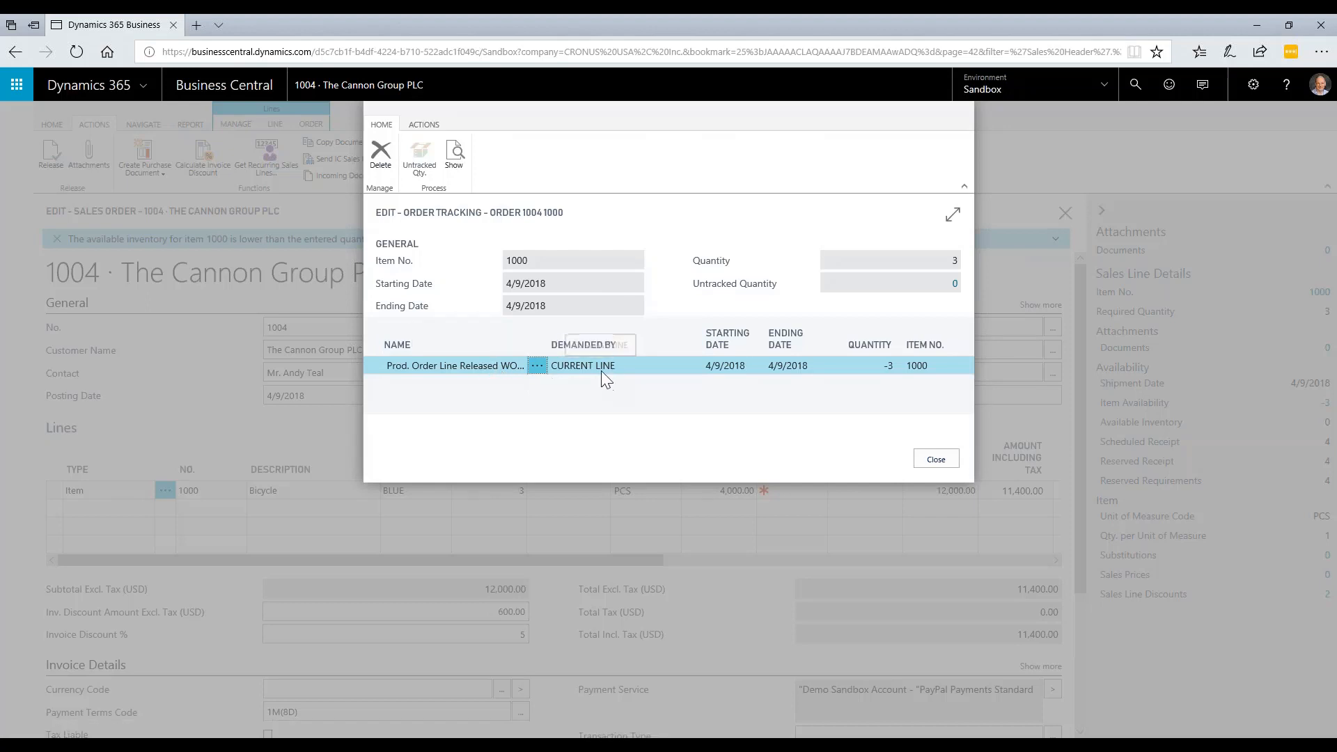
pyautogui.moveTo(599, 376)
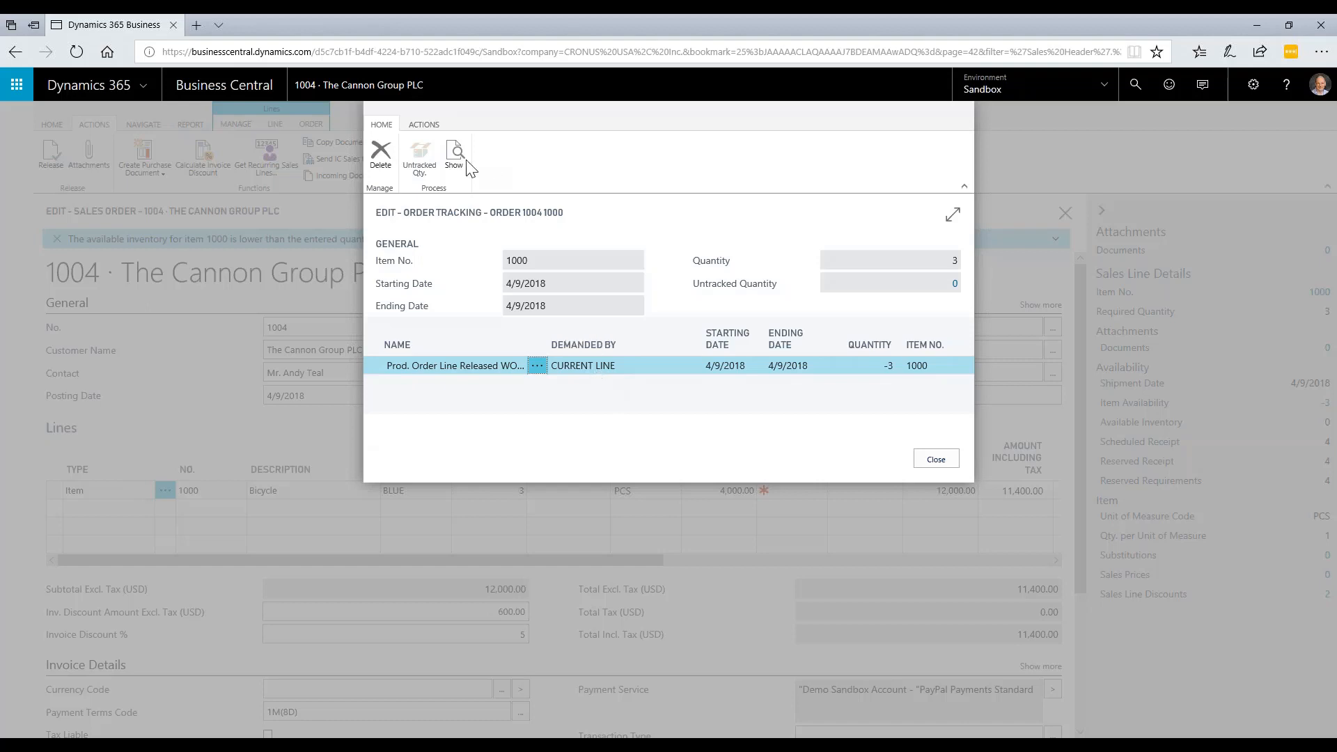
pyautogui.moveTo(550, 181)
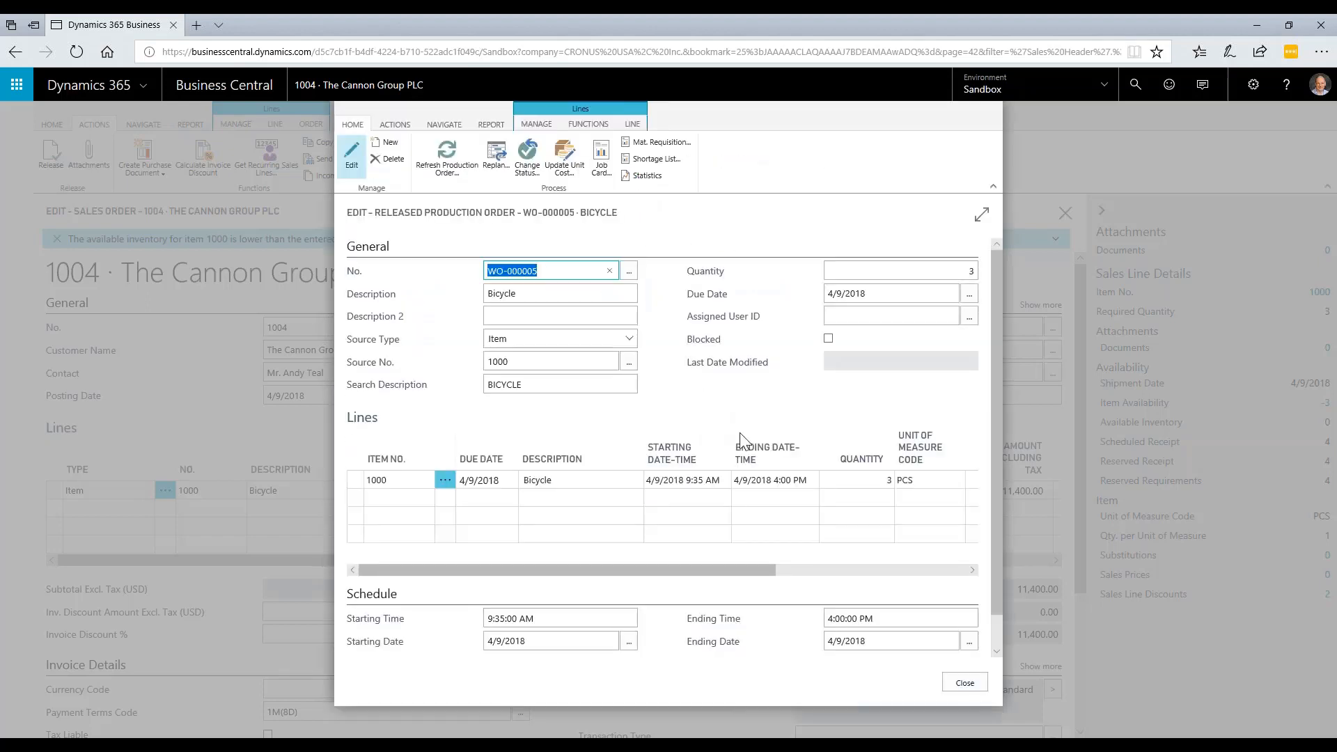
# - Show released production order WO-000005 from Order Tracking and select its Bicycle line
pyautogui.click(686, 511)
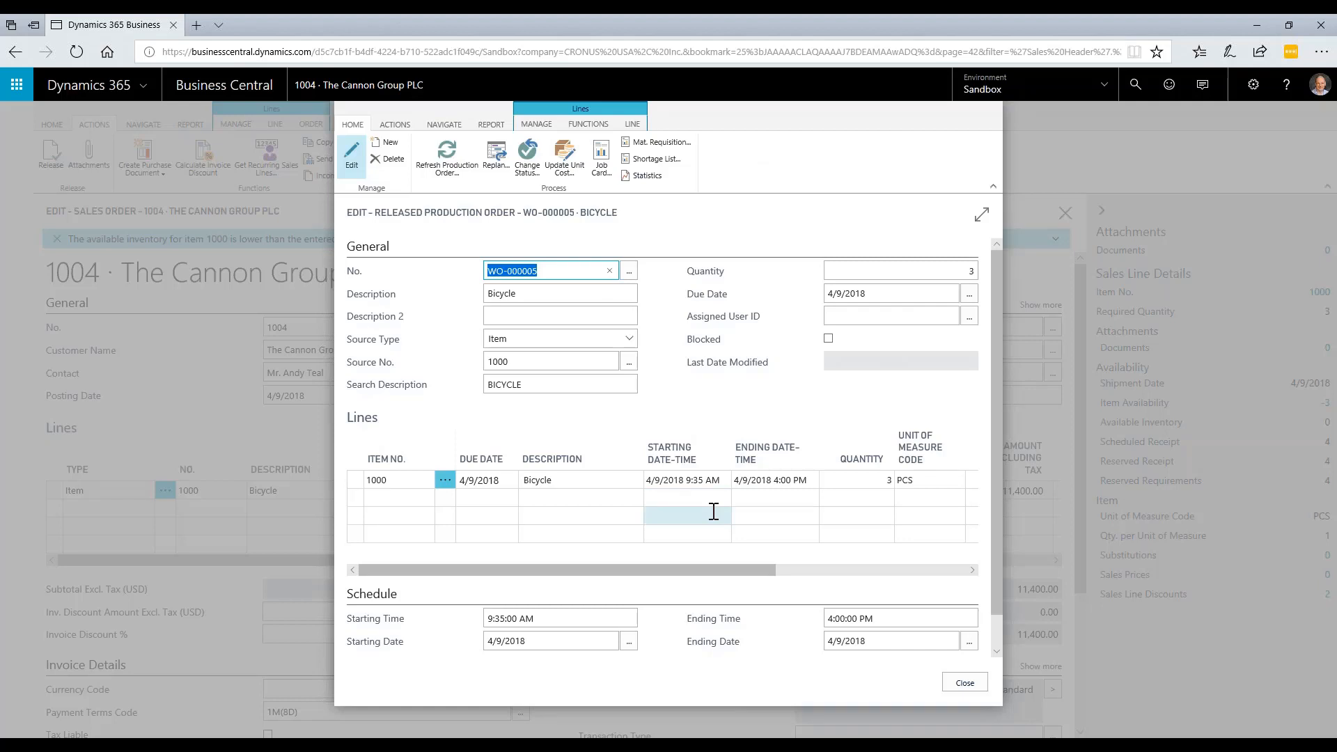
pyautogui.click(772, 479)
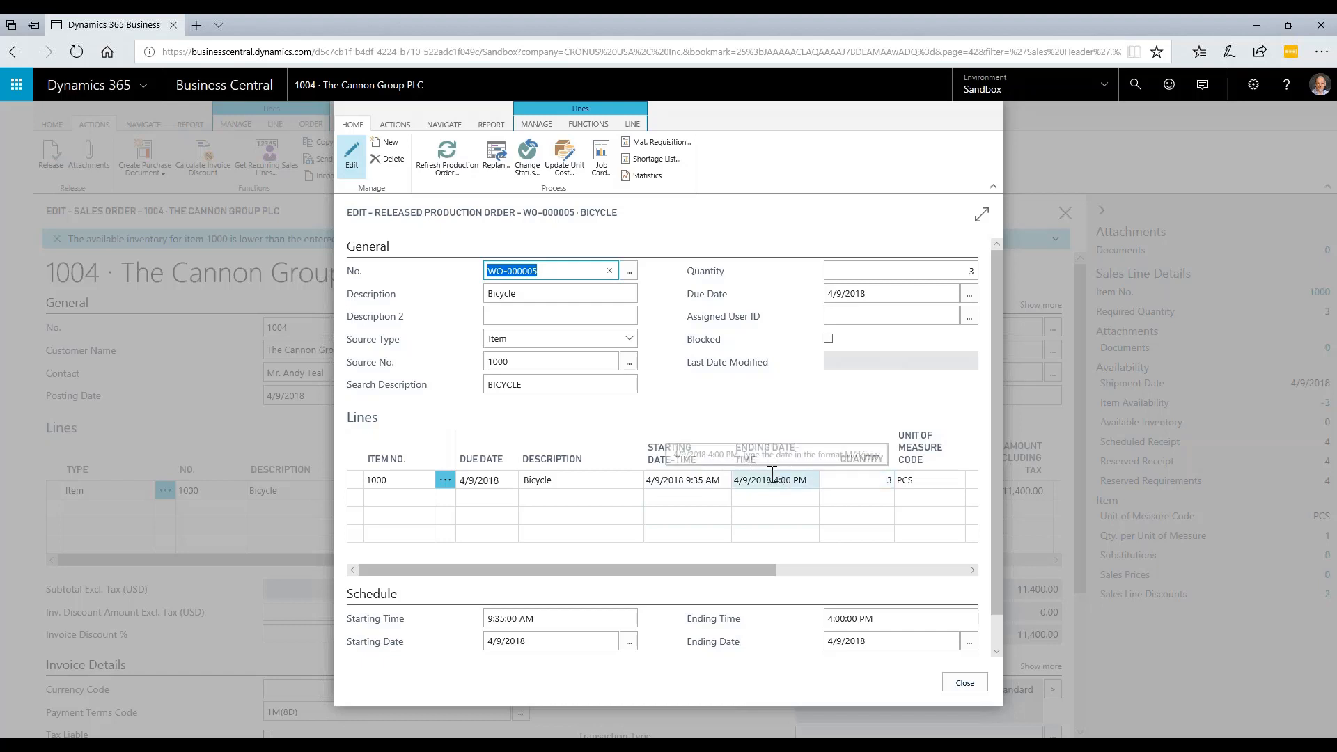
pyautogui.click(631, 124)
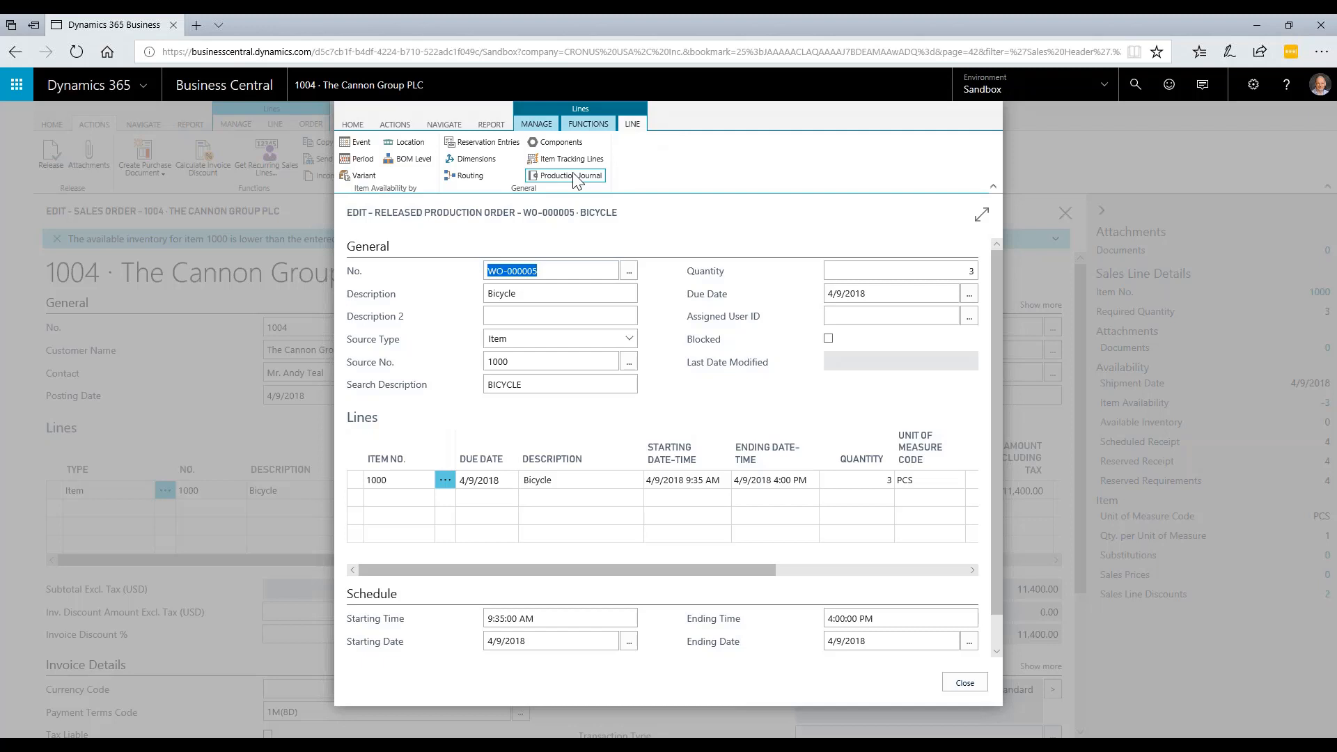
# - In the production journal, enter run time 30 on the Wheel assembly output row and close it
pyautogui.click(567, 175)
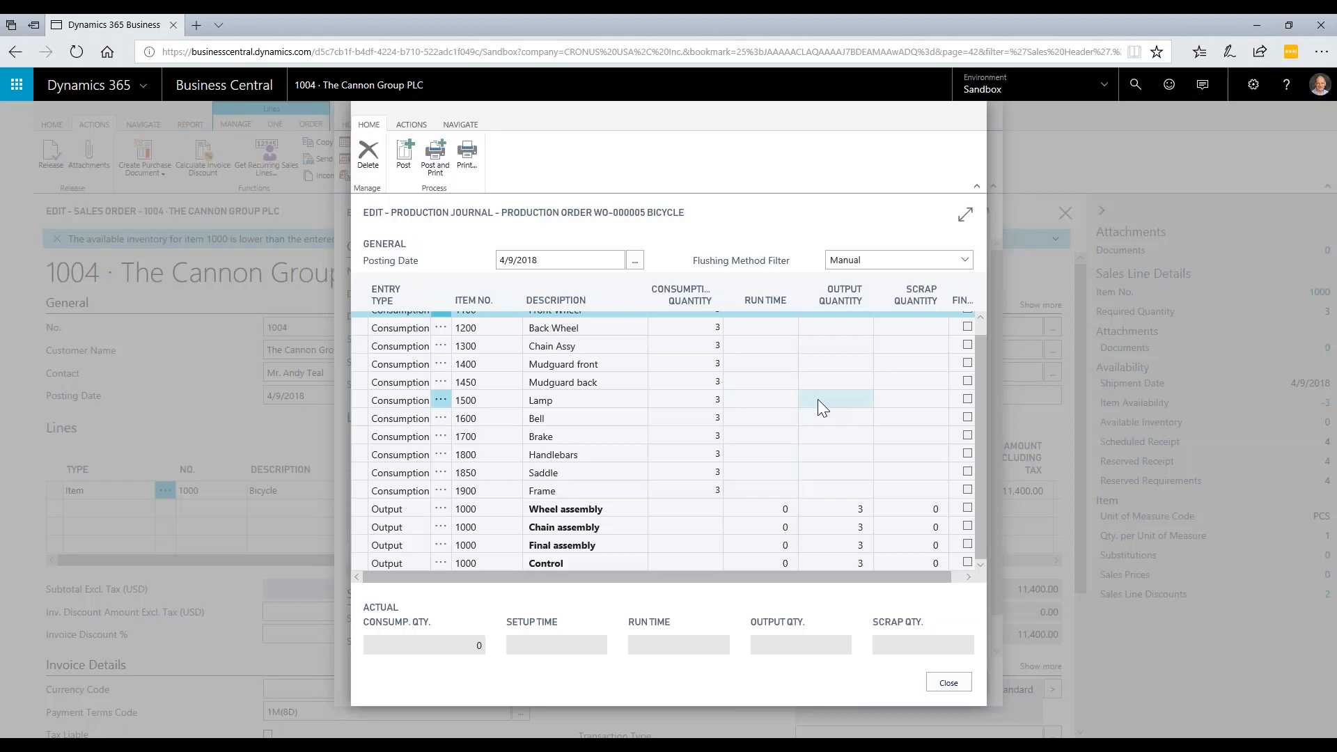
pyautogui.click(677, 381)
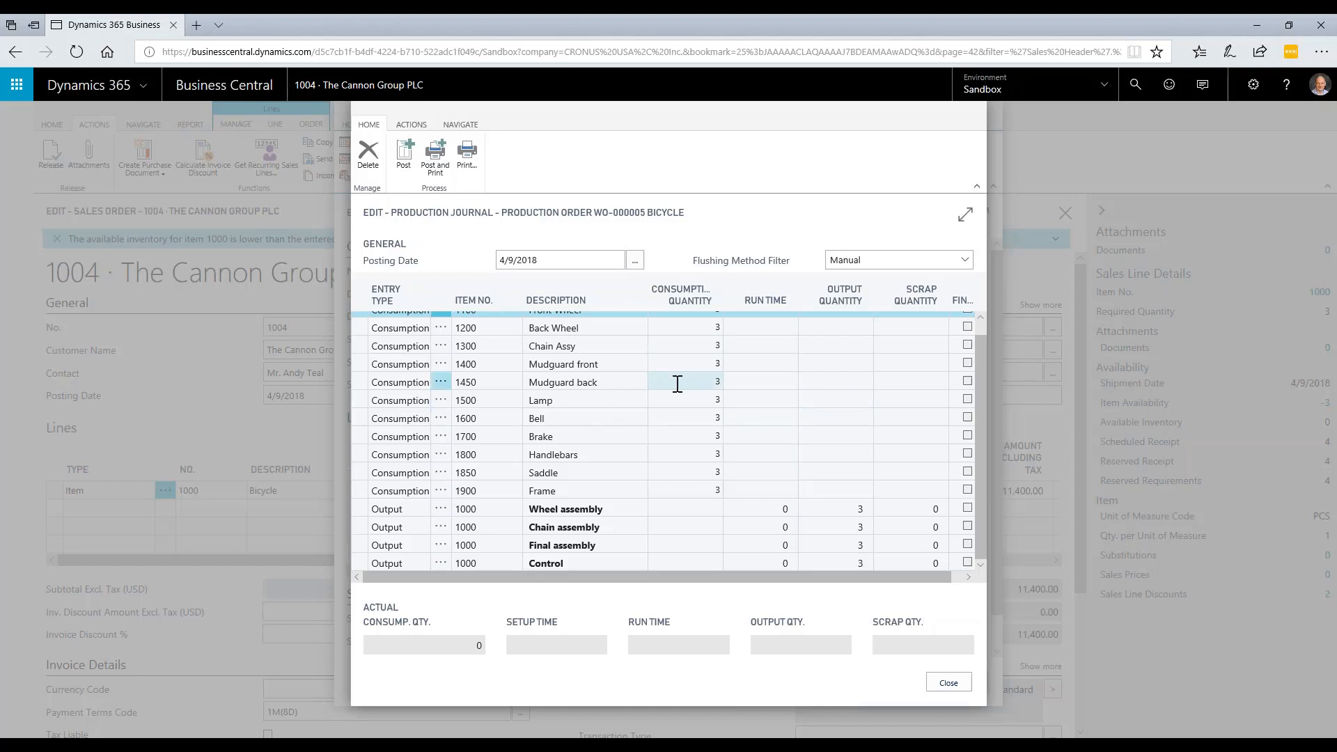
pyautogui.click(674, 363)
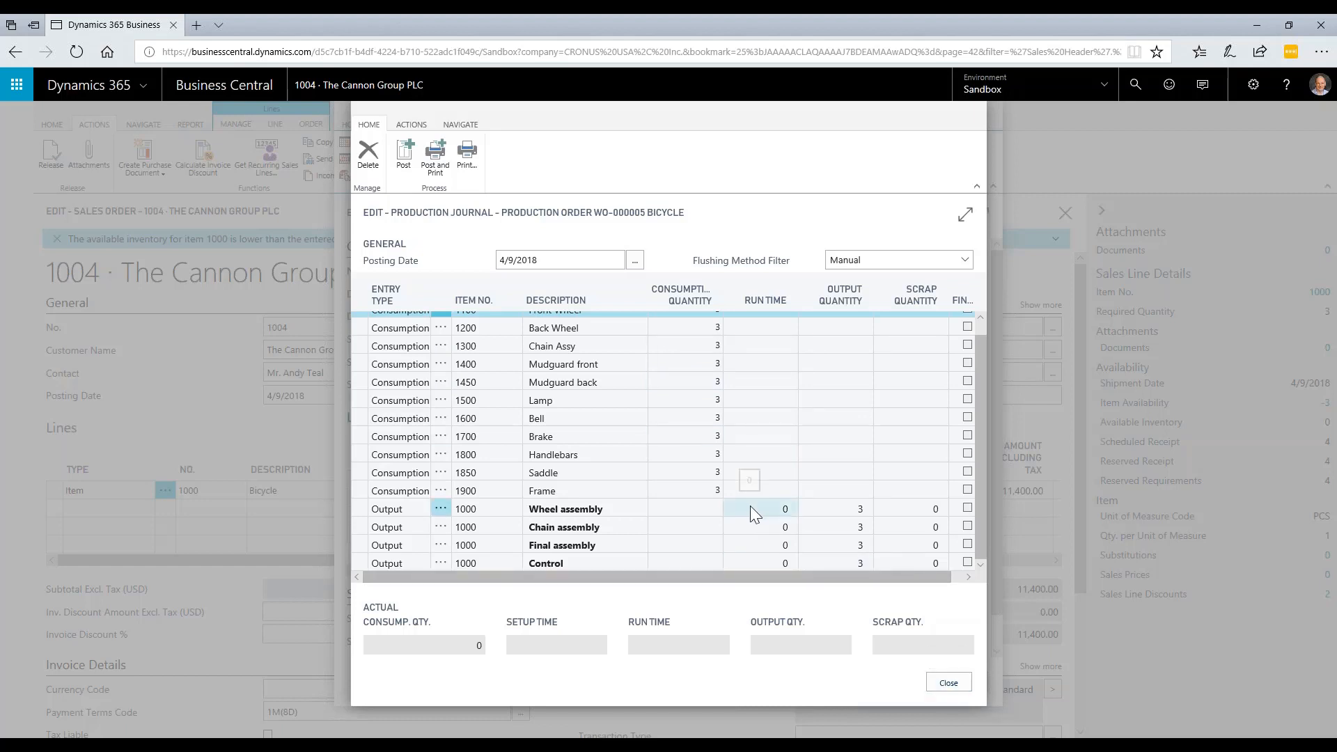
pyautogui.click(759, 509)
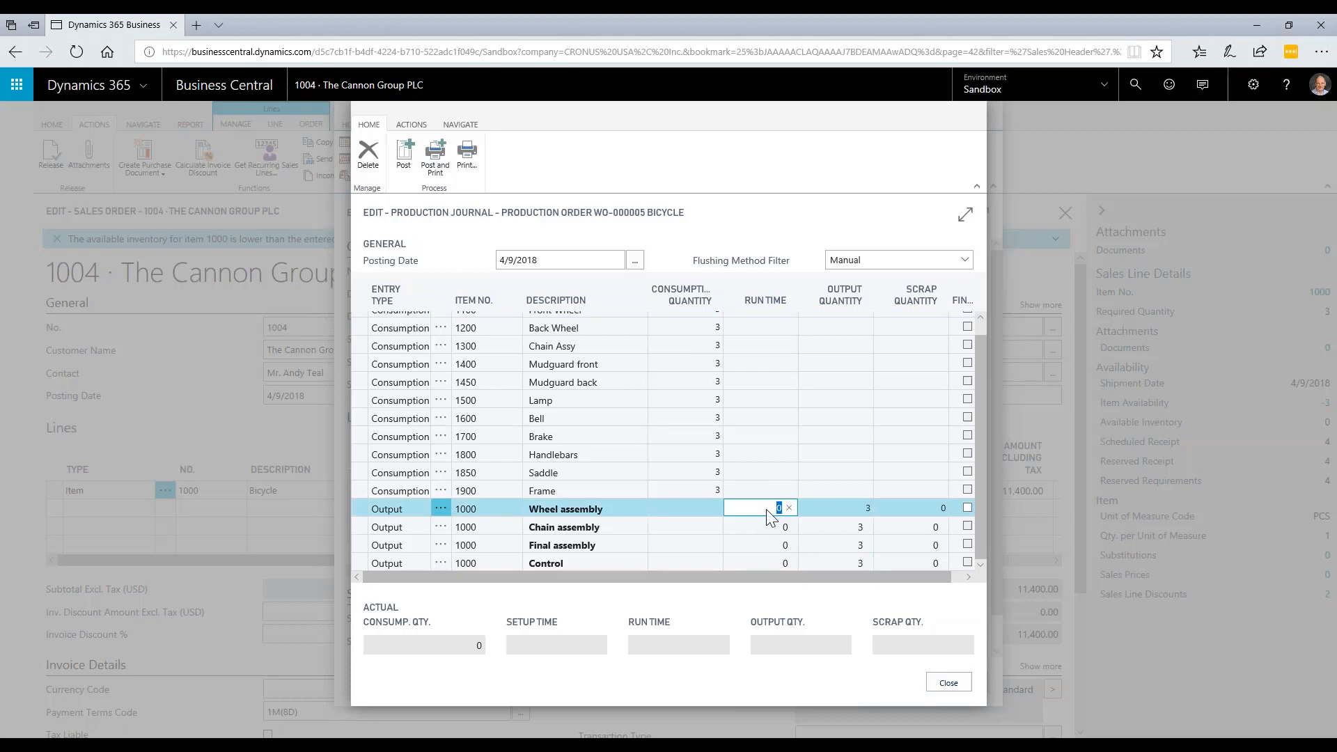
pyautogui.write('30')
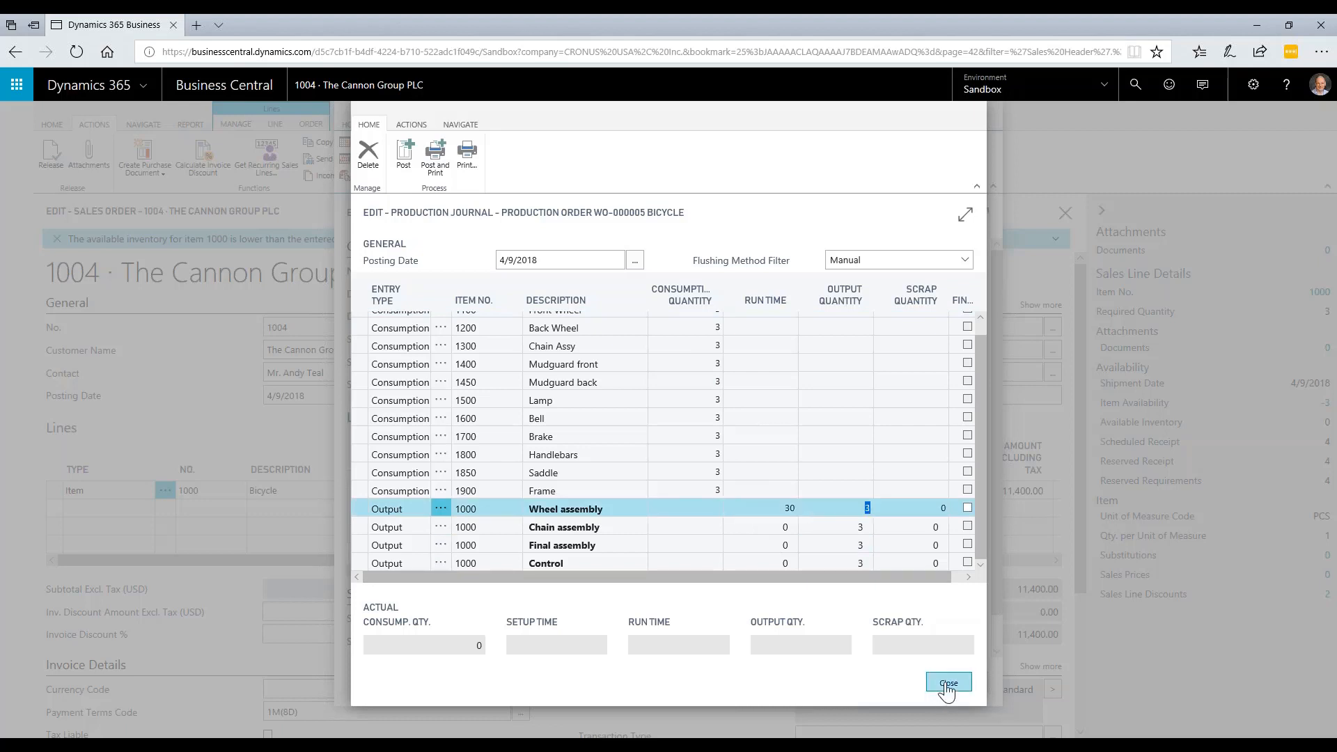
pyautogui.click(949, 683)
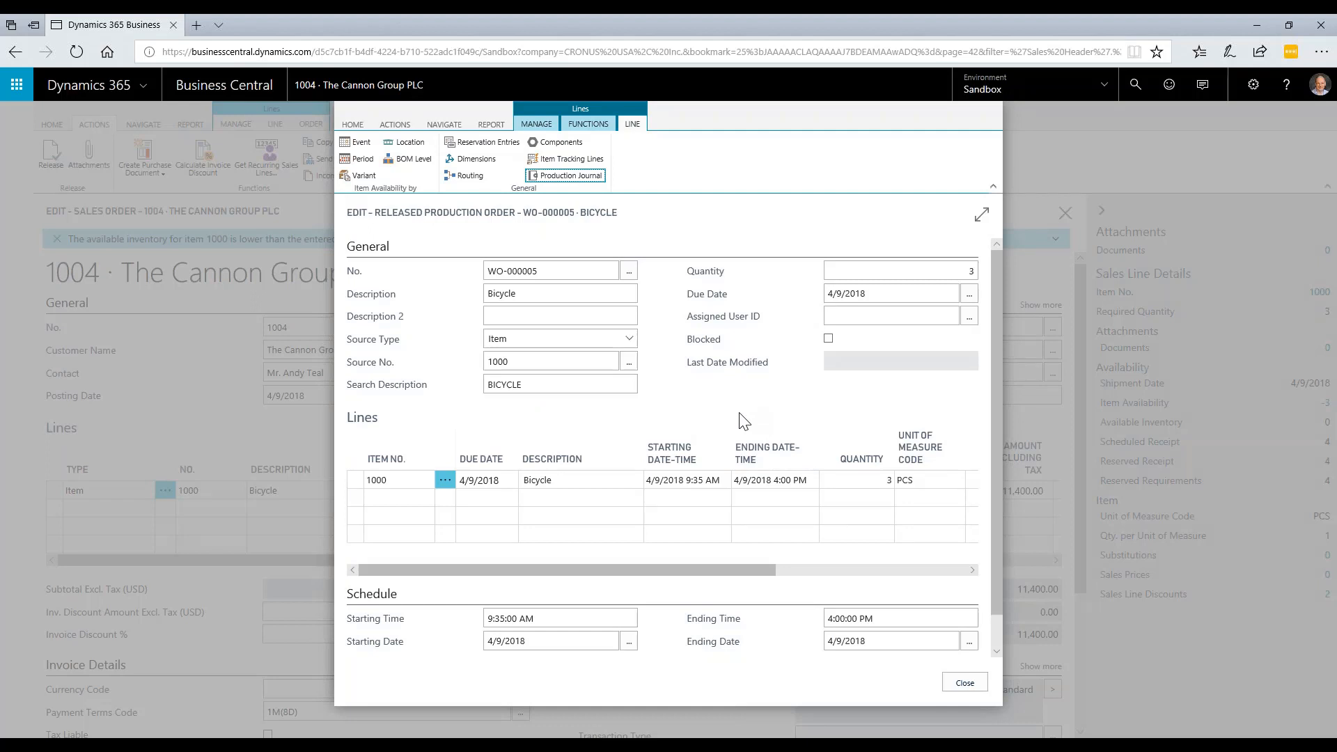
pyautogui.moveTo(930, 592)
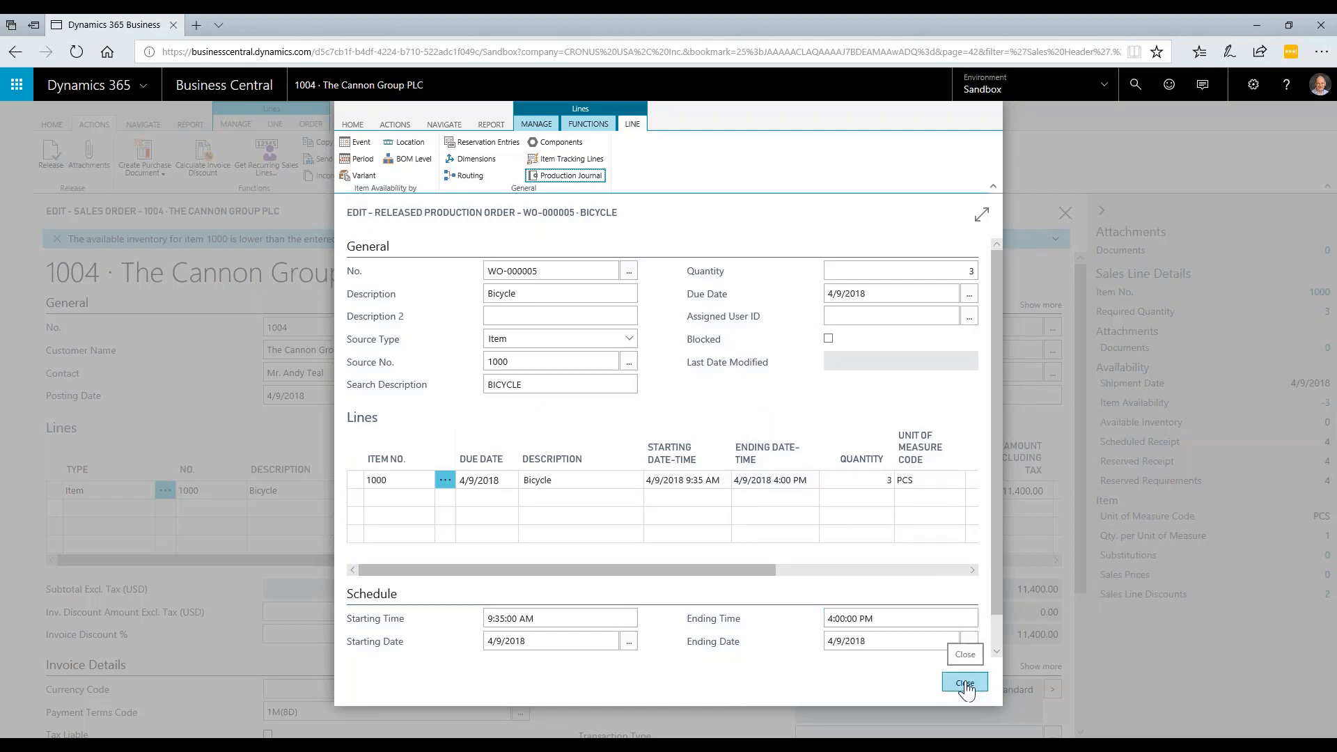
# - Close the production order, Order Tracking and Sales Order Planning to return to order 1004
pyautogui.click(963, 682)
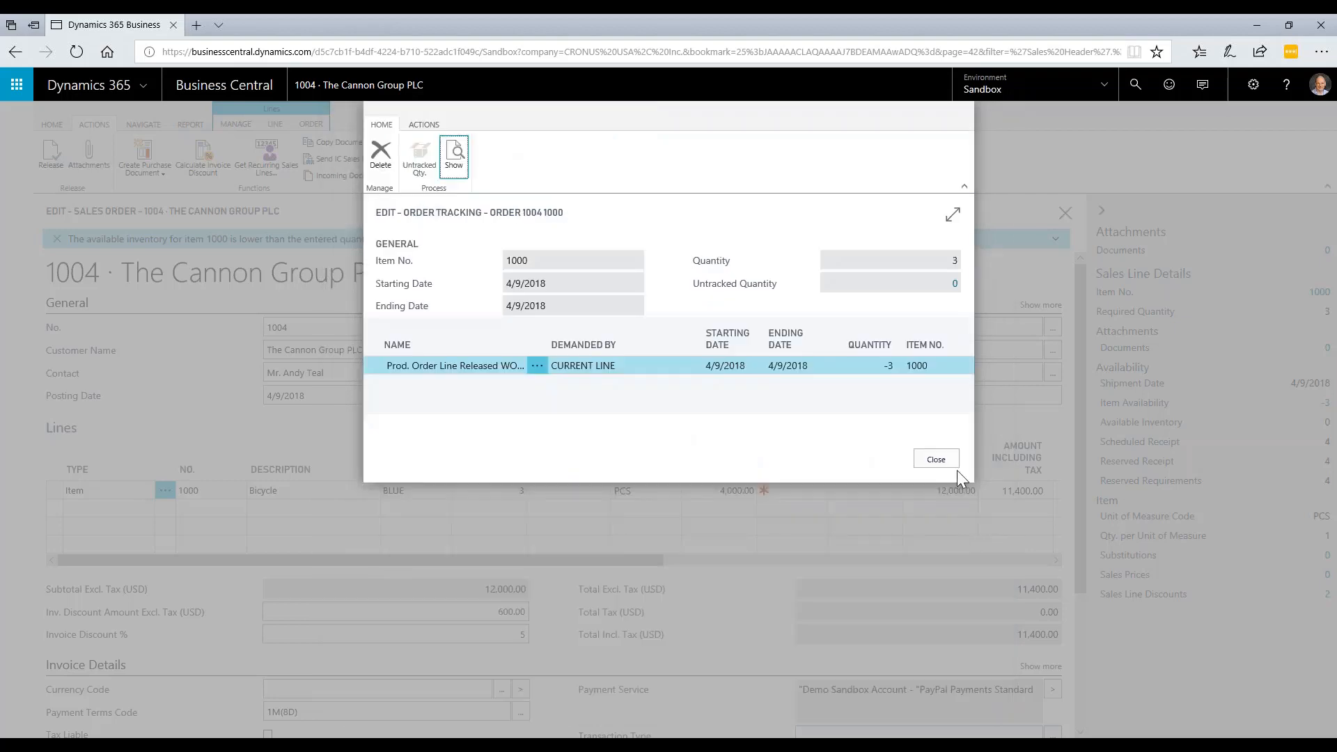
pyautogui.click(936, 458)
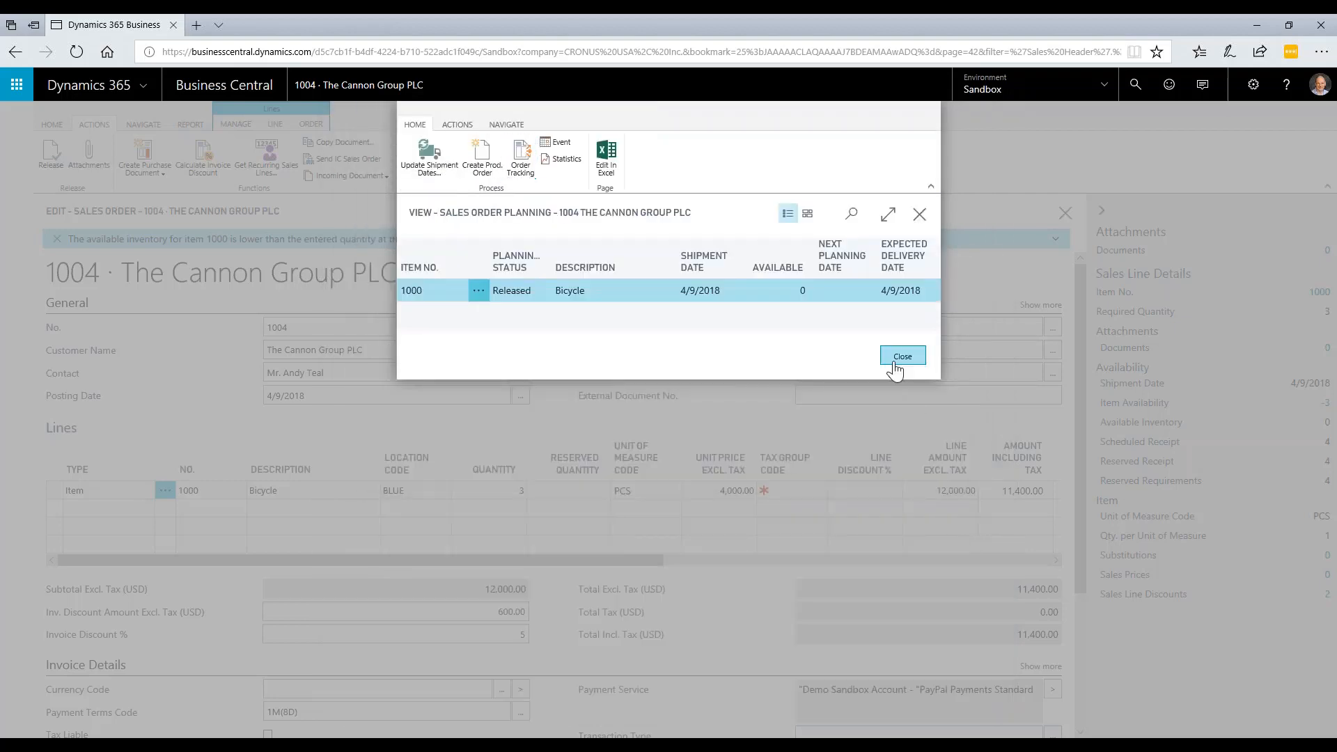
pyautogui.click(902, 355)
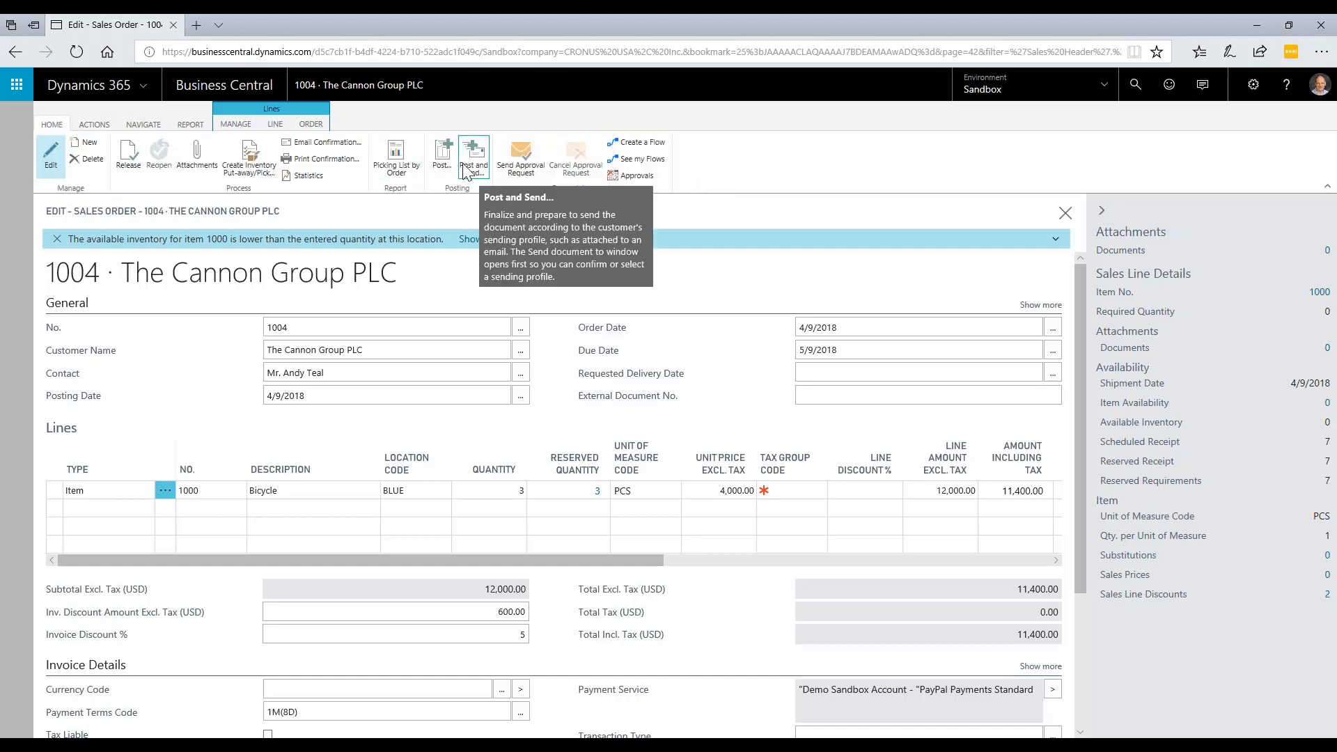
pyautogui.moveTo(473, 162)
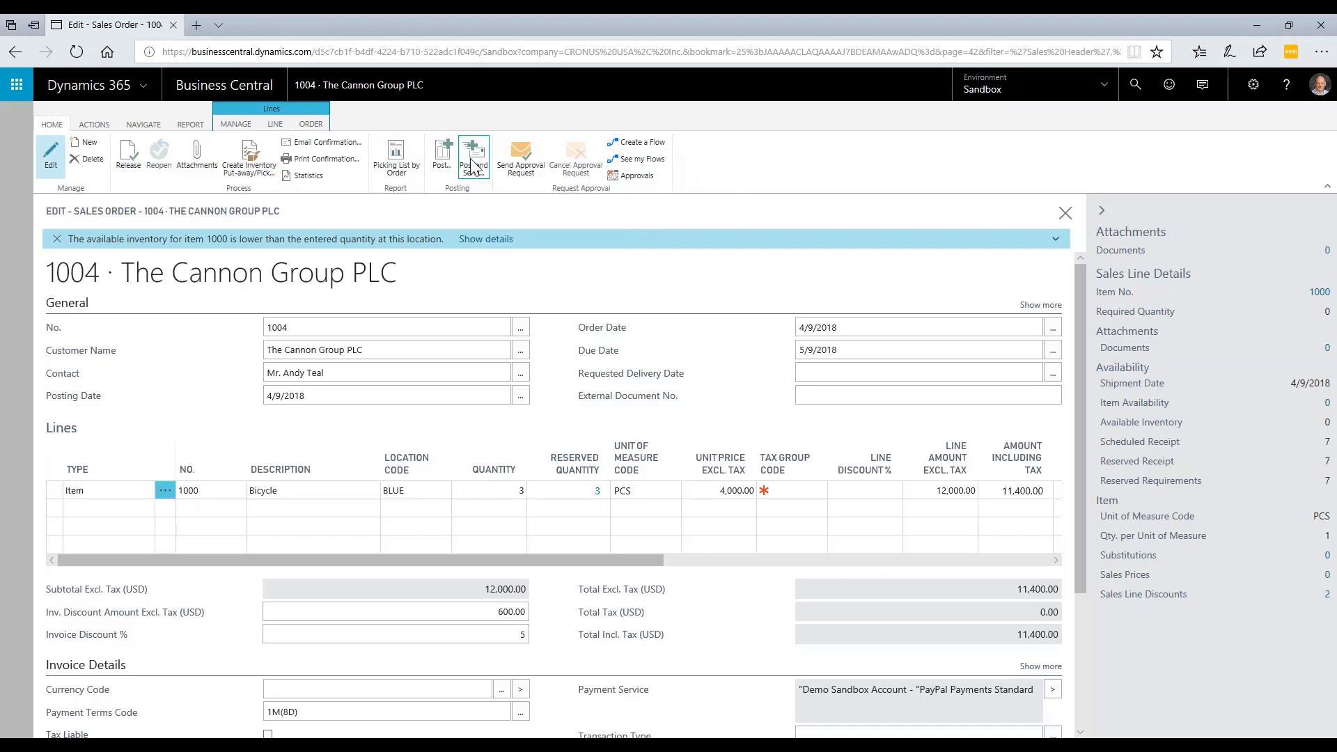
# - Choose Post and Send for sales order 1004
pyautogui.click(474, 158)
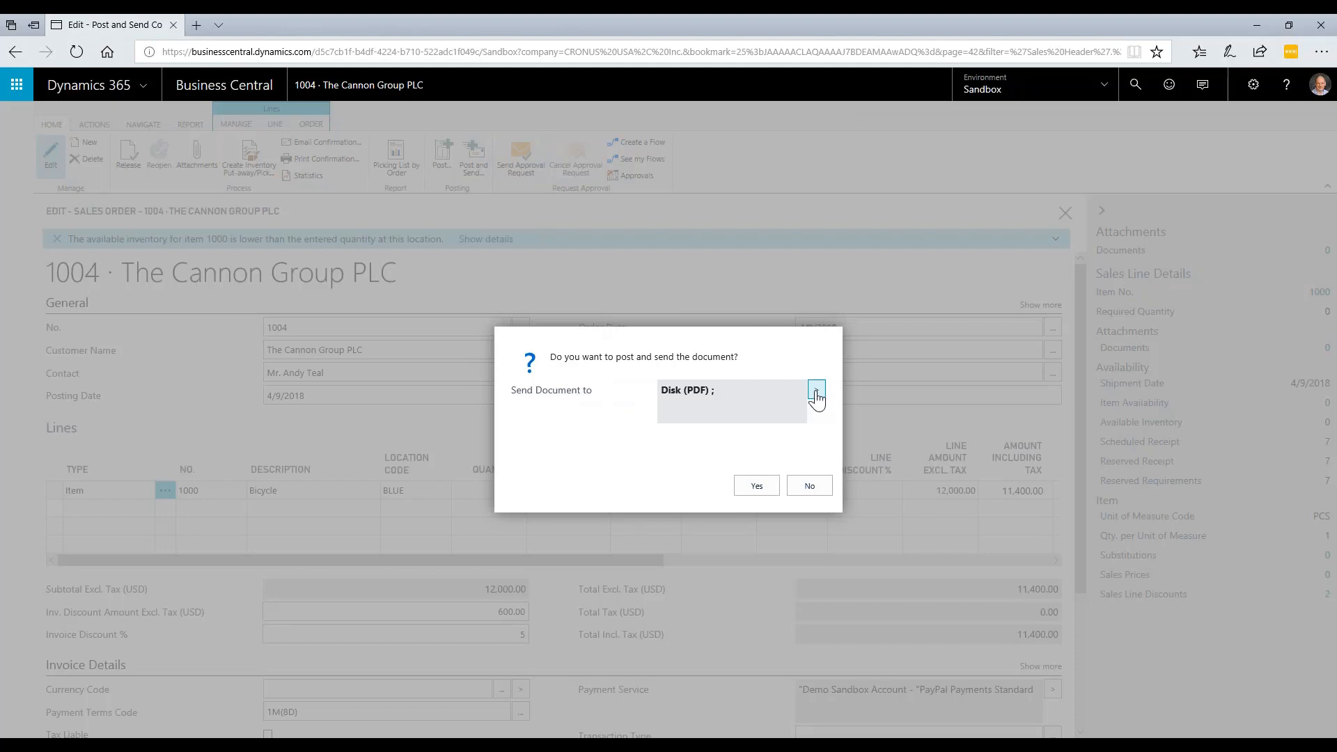
# - Set Email to Yes (Prompt for Settings) in sending options, then decline so order 1004 stays unposted
pyautogui.click(815, 393)
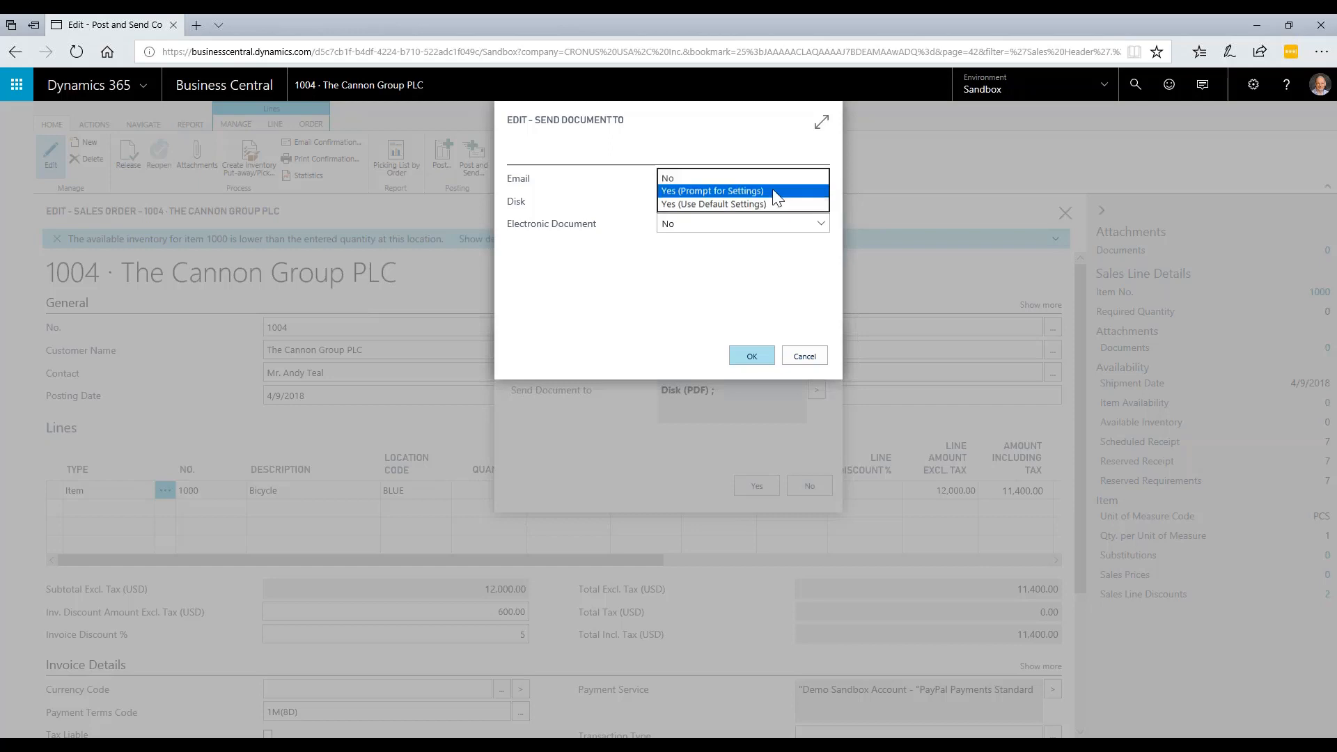
pyautogui.click(715, 191)
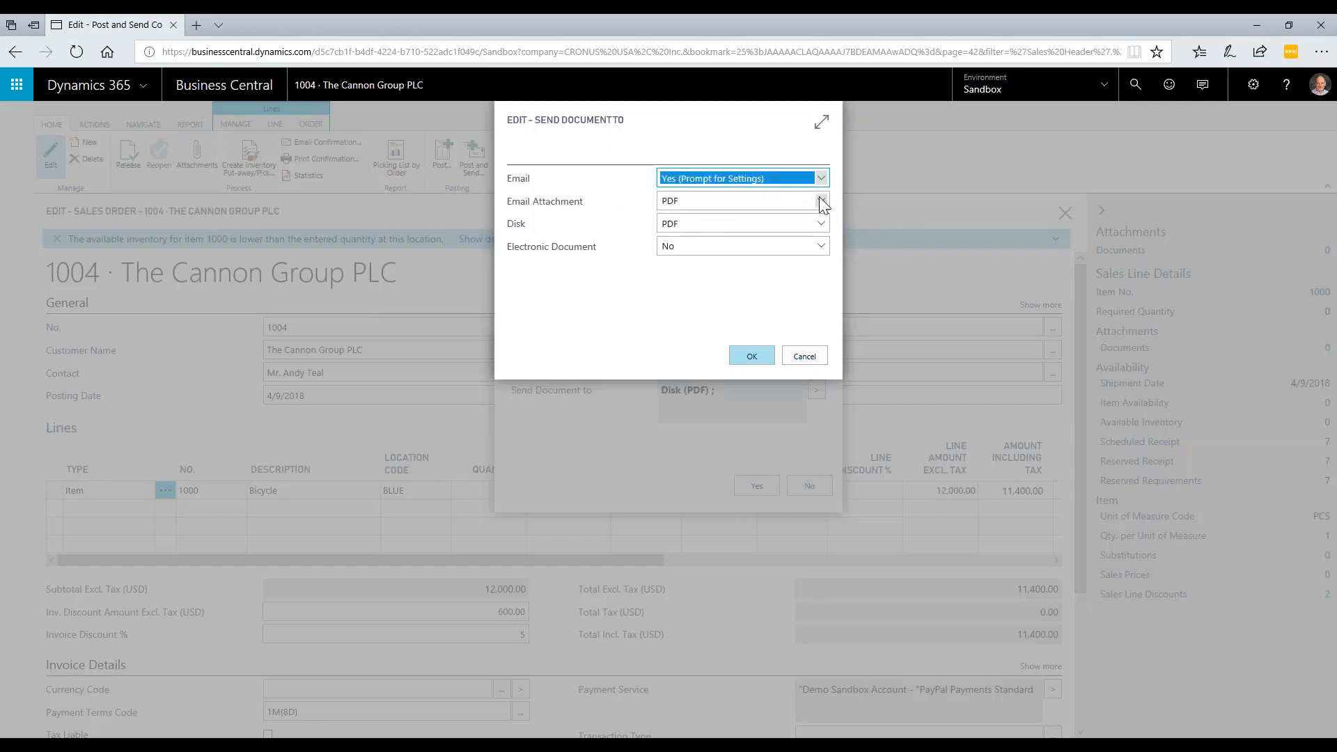
pyautogui.click(819, 200)
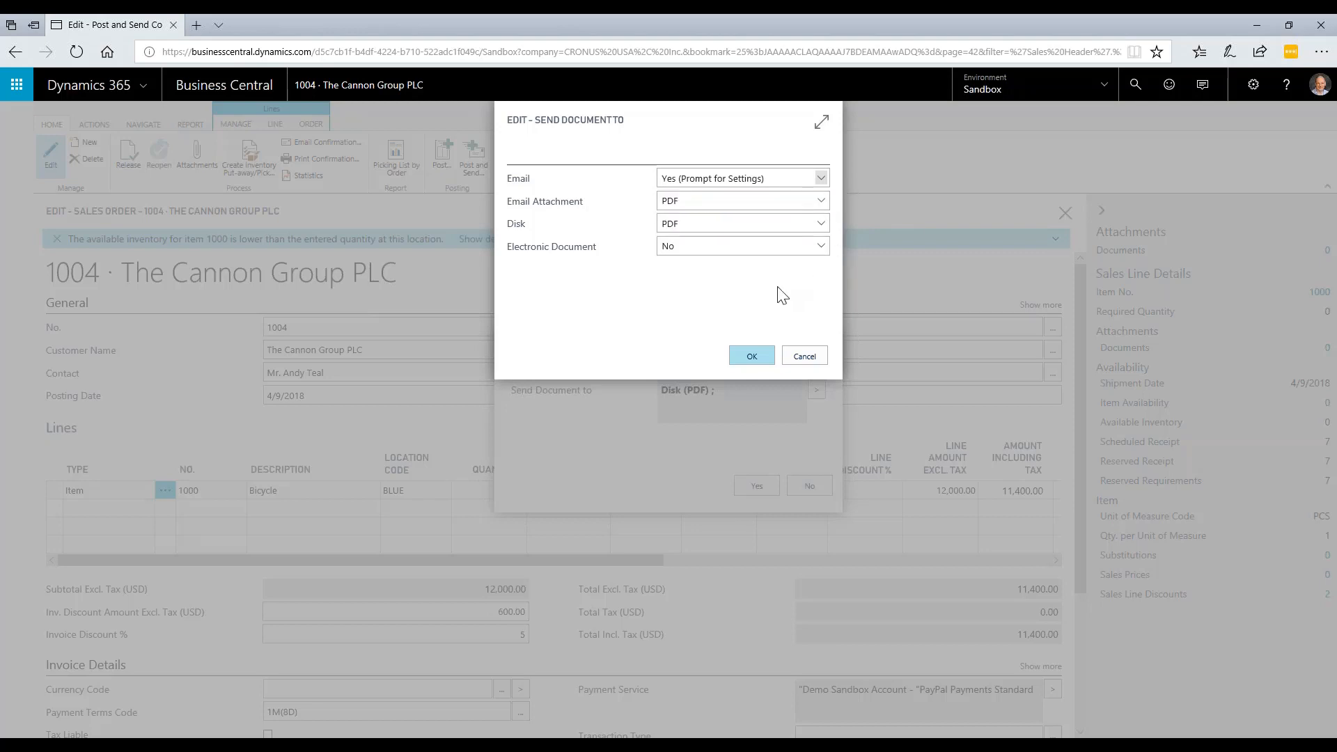
pyautogui.moveTo(737, 306)
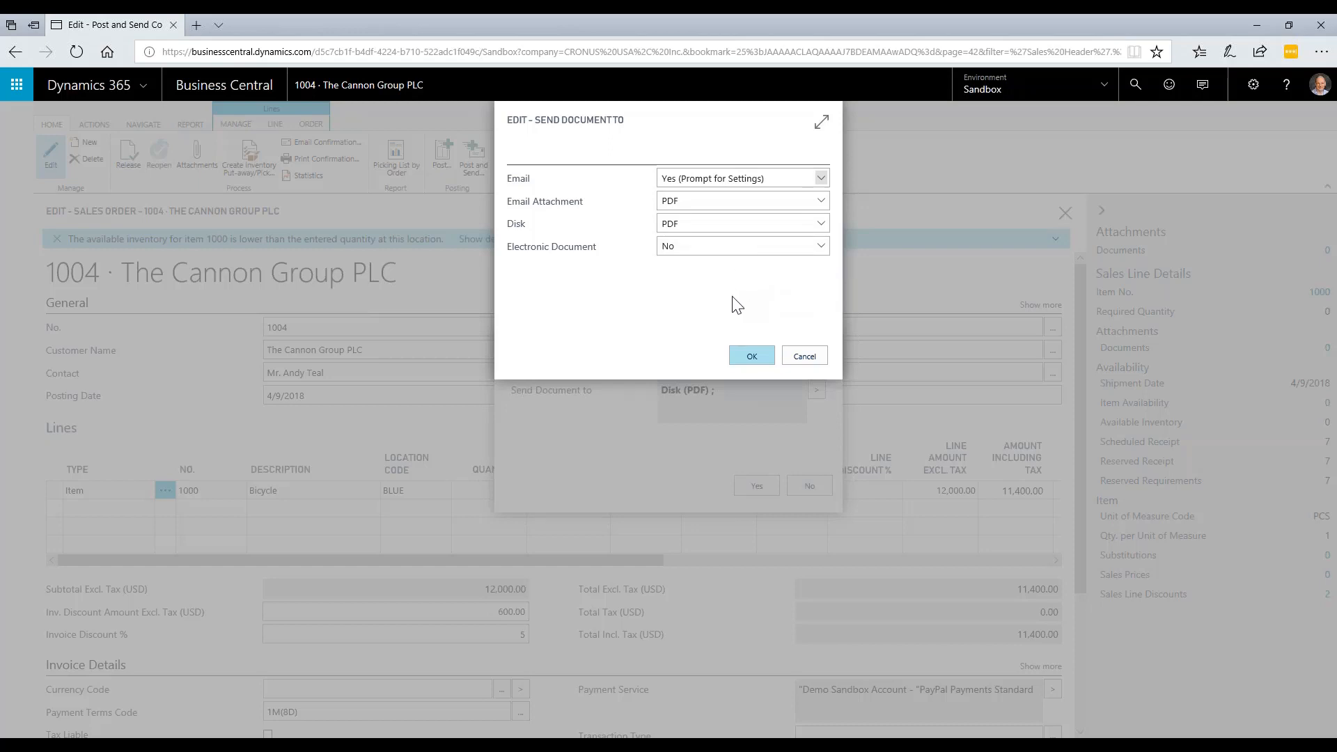
pyautogui.moveTo(737, 312)
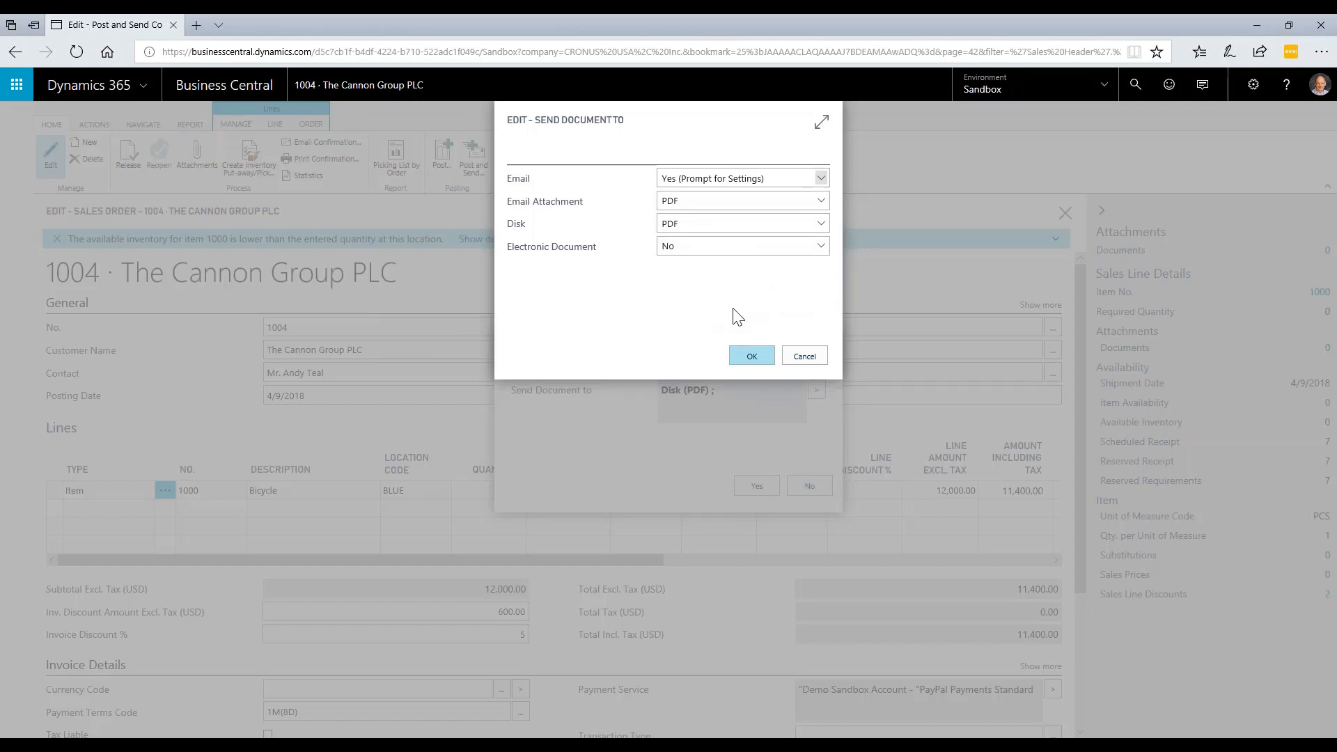
pyautogui.moveTo(804, 355)
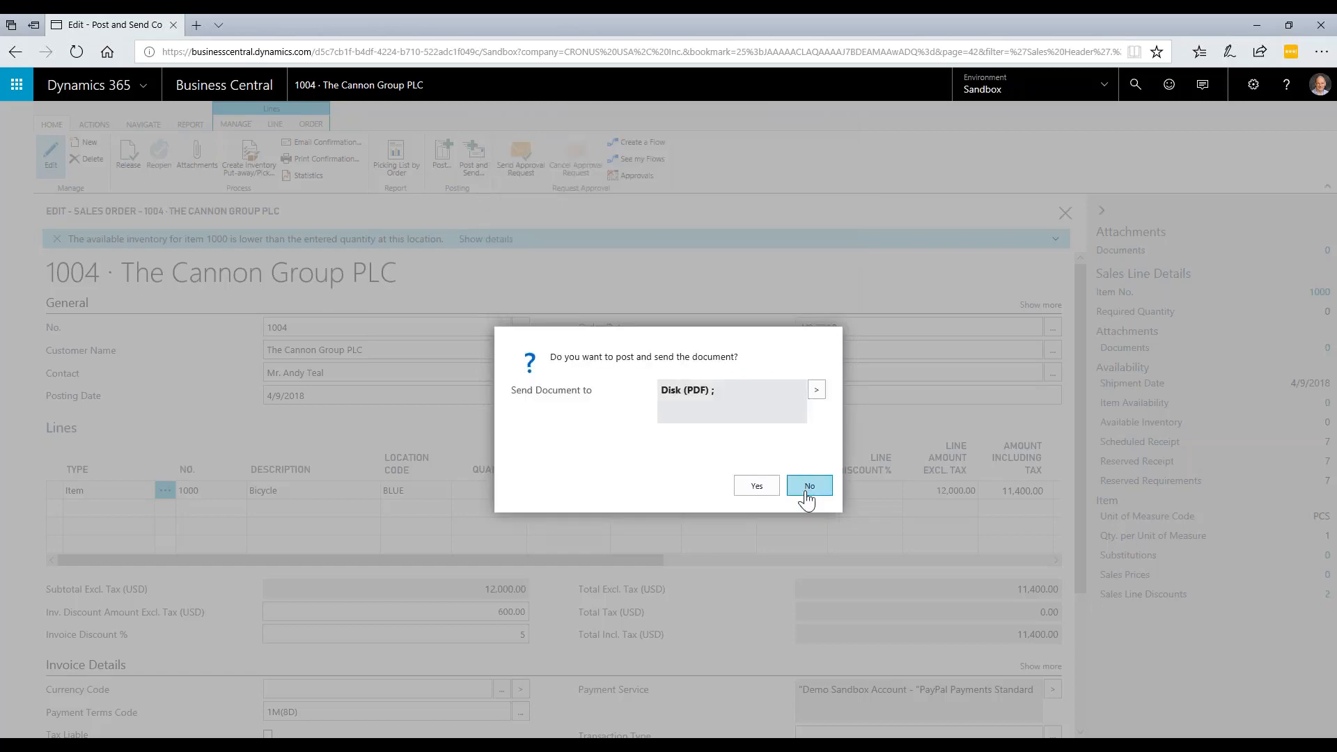
pyautogui.click(808, 485)
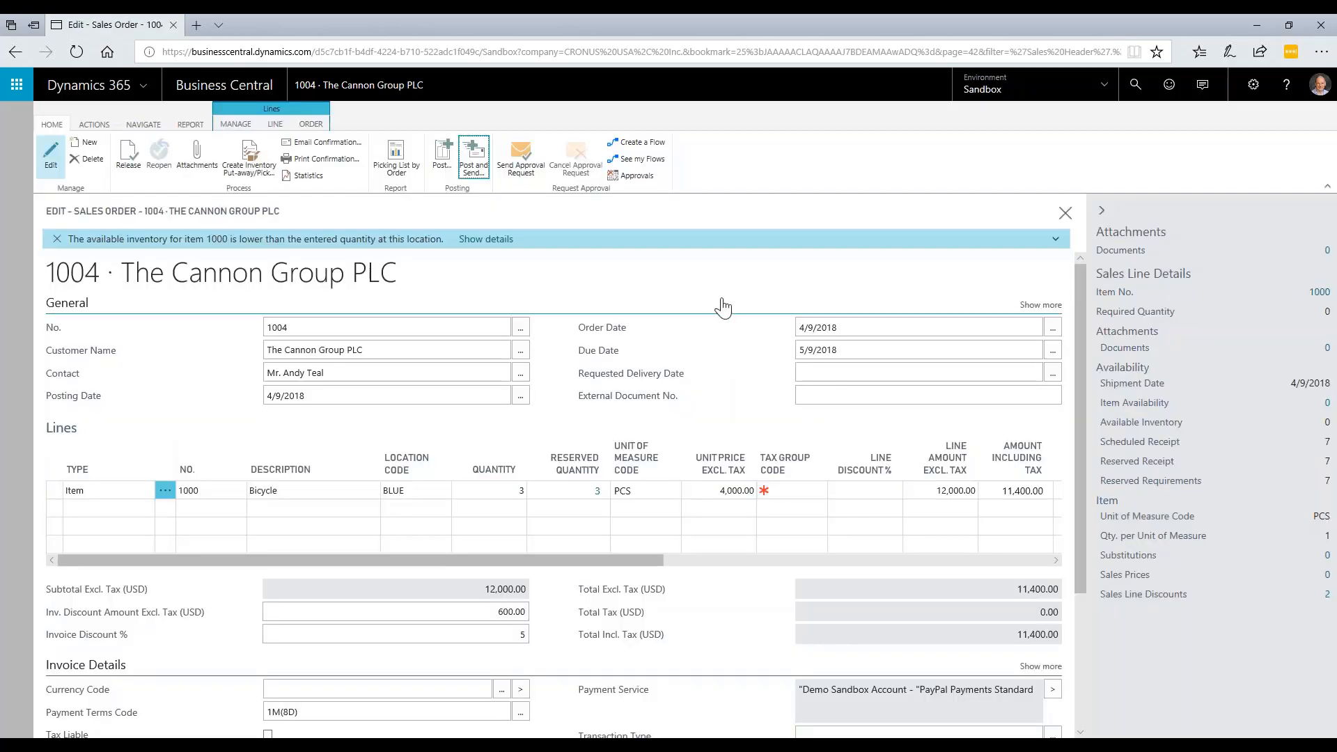